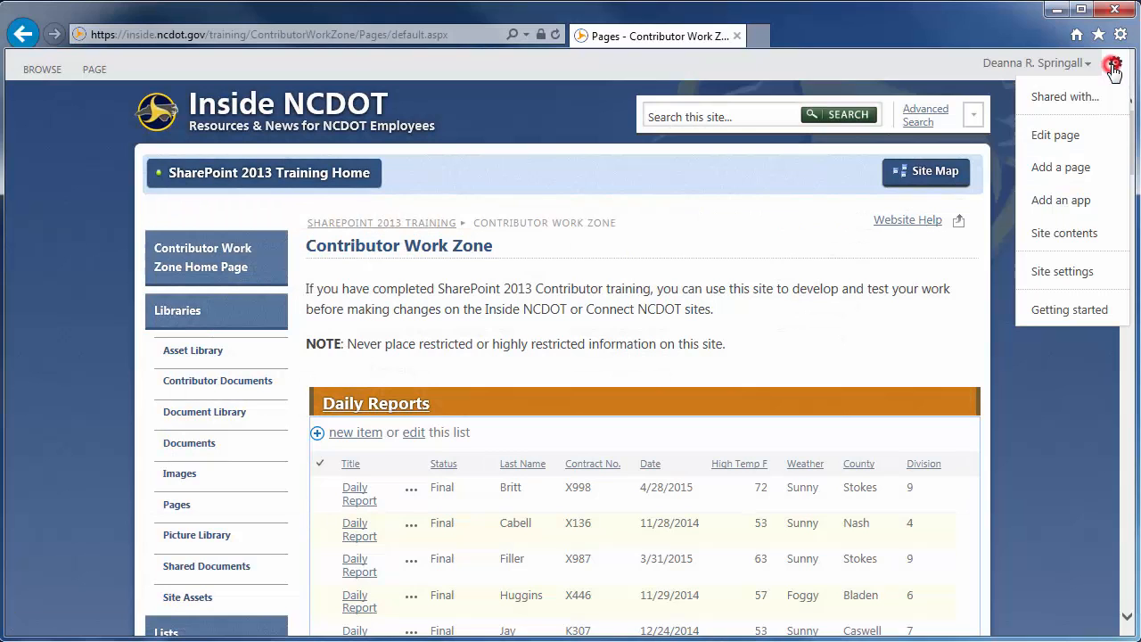
- Choose Calendar from the apps that can be added to the Contributor Work Zone site
{"action": "left_click", "coordinate": [1092, 196]}
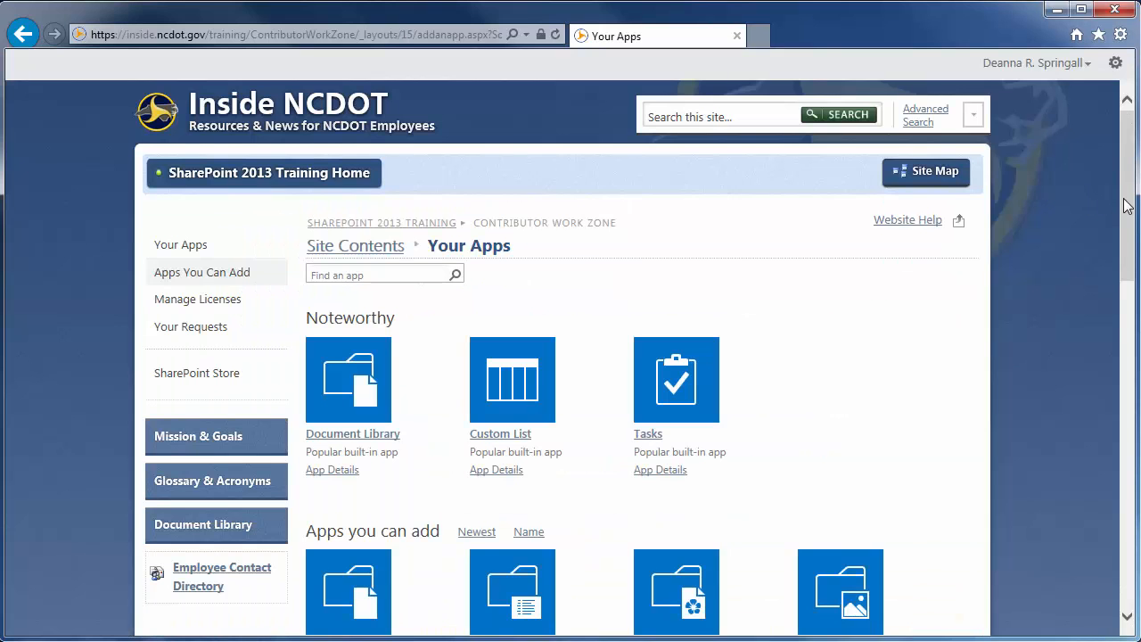
{"action": "scroll", "scroll_direction": "down", "scroll_amount": 3}
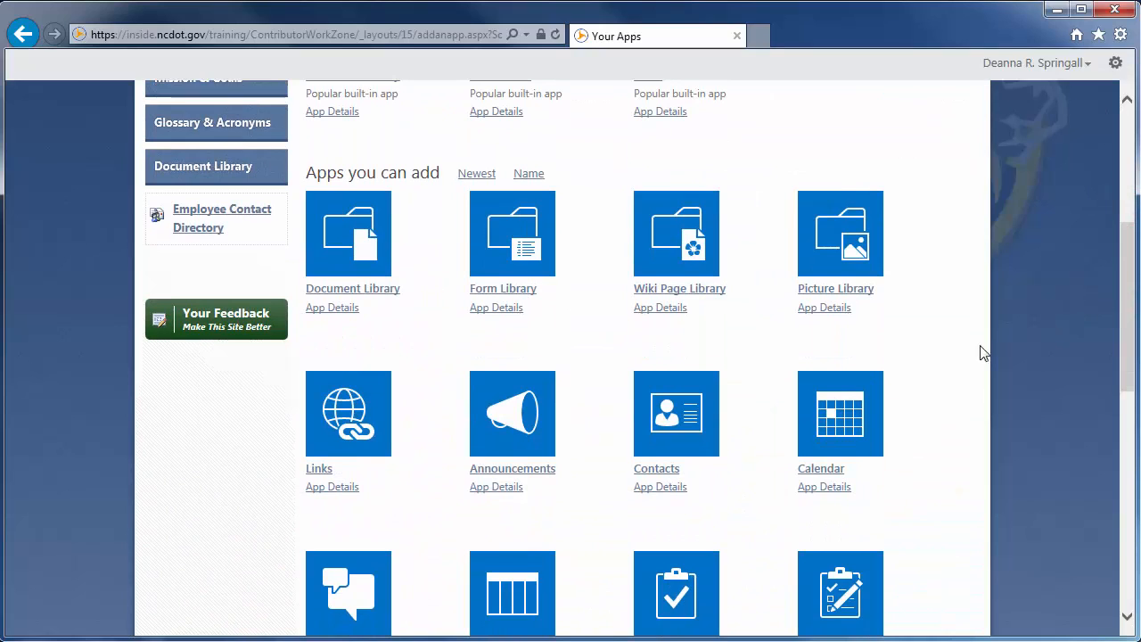
{"action": "left_click", "coordinate": [840, 412]}
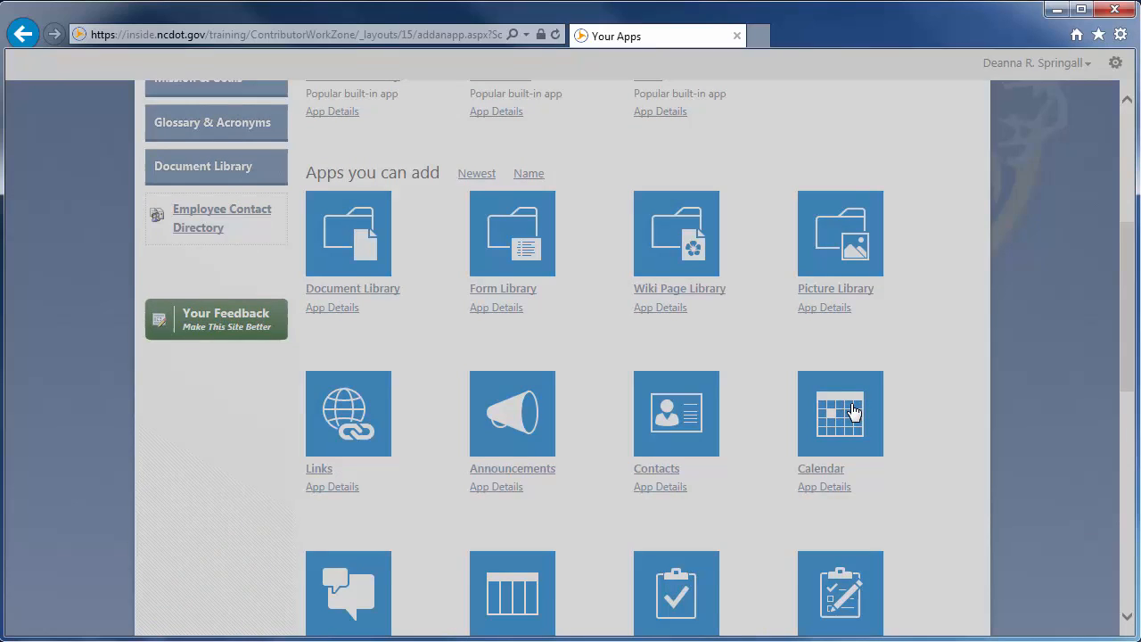
- Start naming the new calendar and switch to the advanced creation page
{"action": "left_click", "coordinate": [840, 412]}
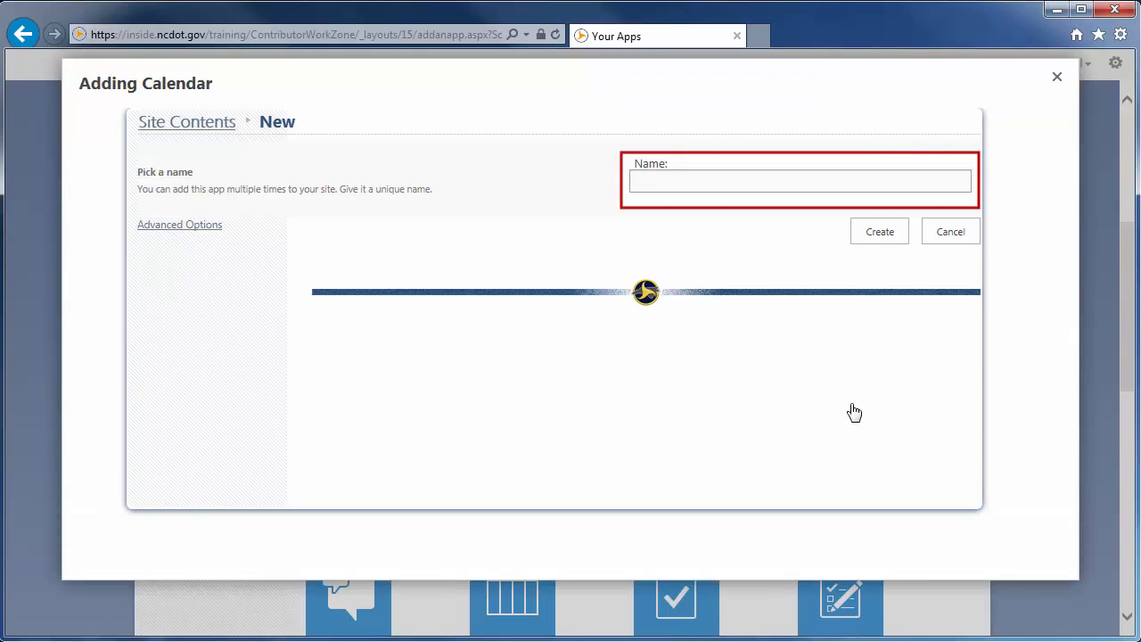
{"action": "left_click", "coordinate": [799, 182]}
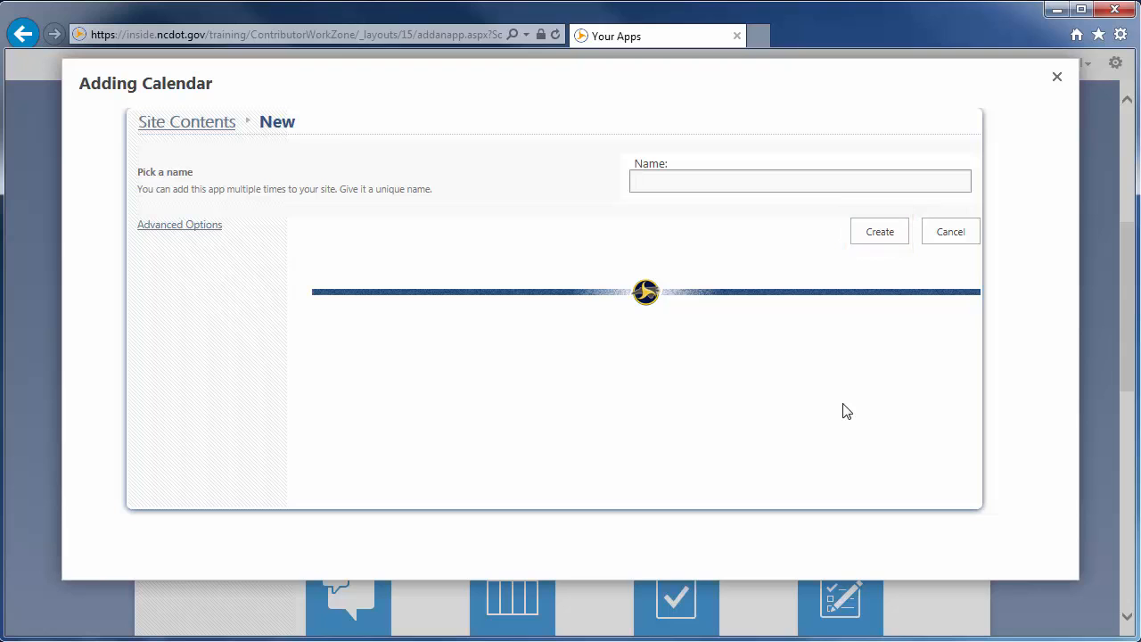
{"action": "left_click", "coordinate": [799, 182]}
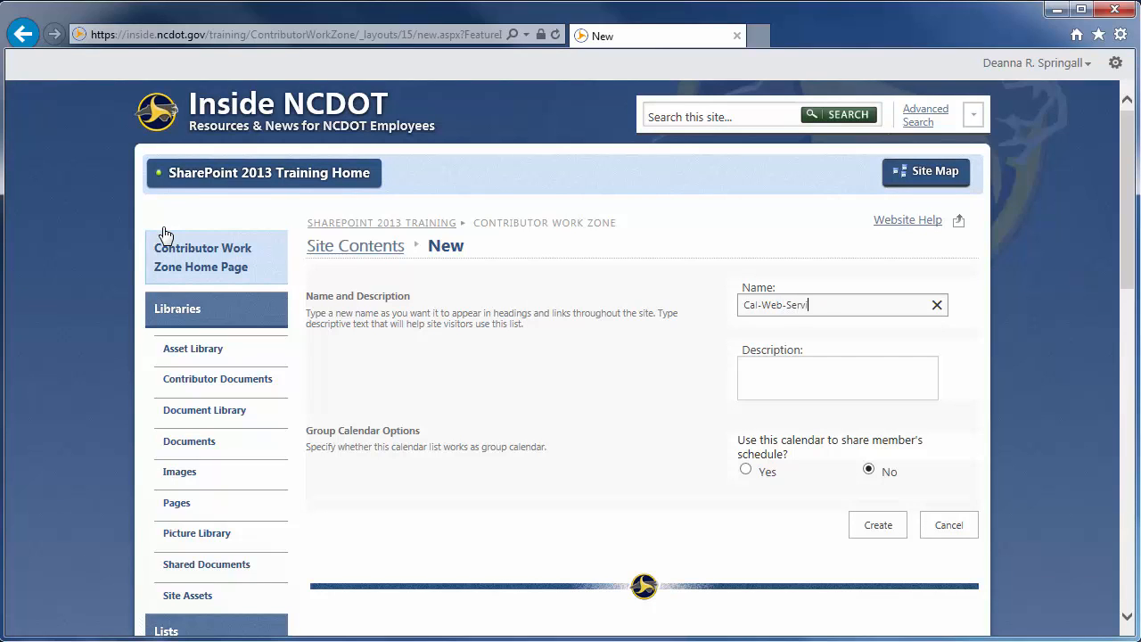
- Create calendar Cal-Web-Services described as 'Calendar for Web Services Team', group calendar No
{"action": "type", "text": "ices"}
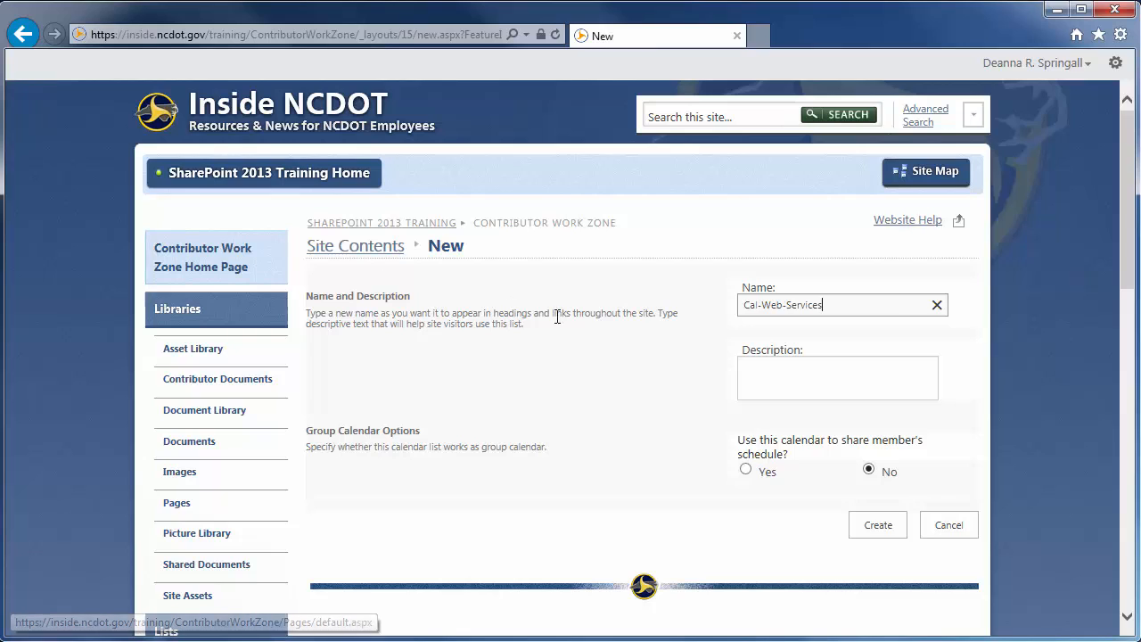
{"action": "left_click", "coordinate": [838, 378]}
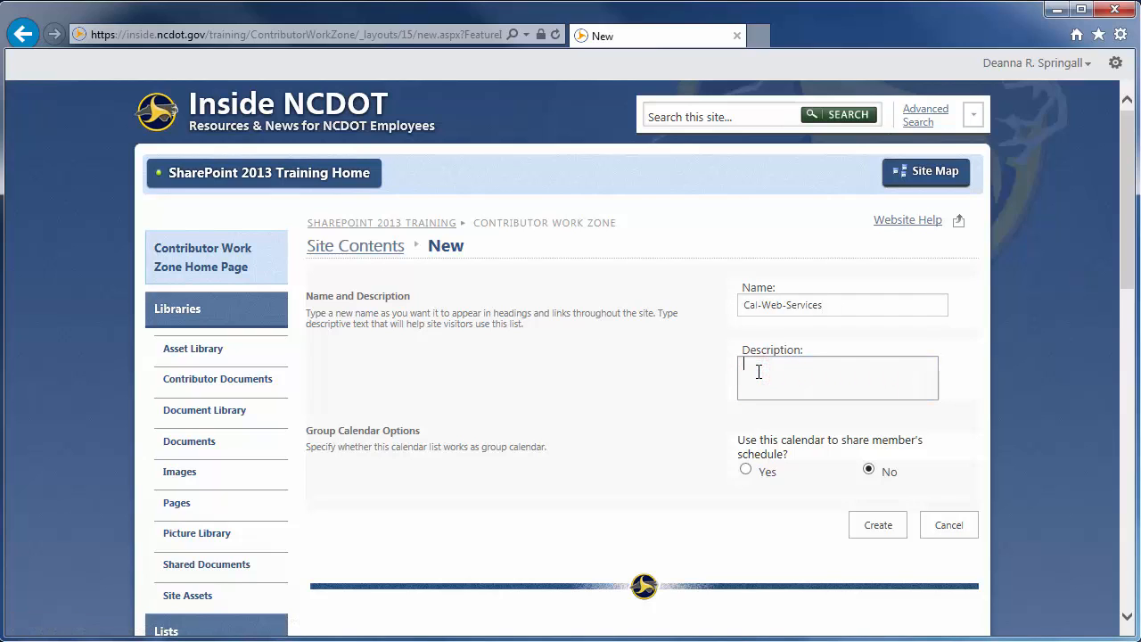
{"action": "type", "text": "Calendar for Web Services Team"}
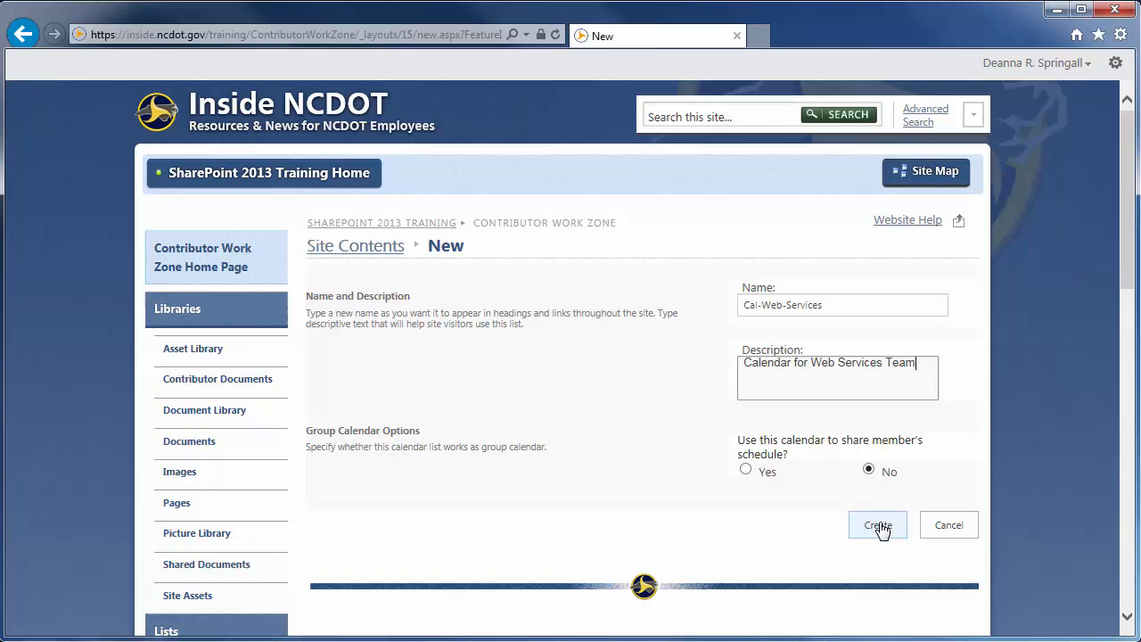
{"action": "left_click", "coordinate": [877, 524]}
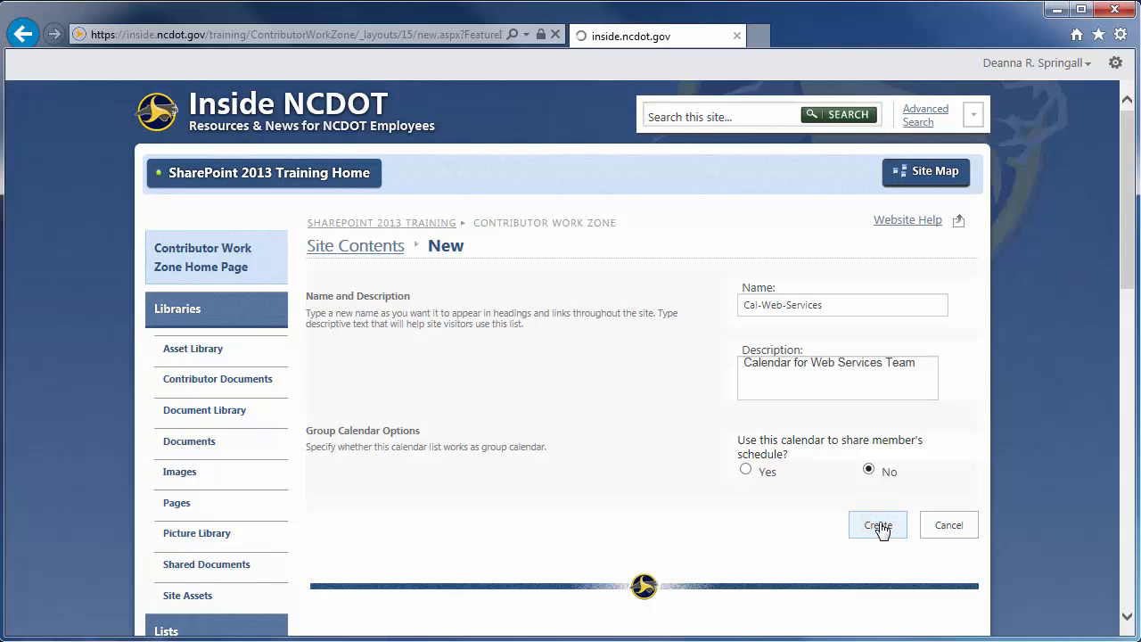
- Open the created Cal-Web-Services calendar and show its Calendar ribbon tools
{"action": "left_click", "coordinate": [878, 524]}
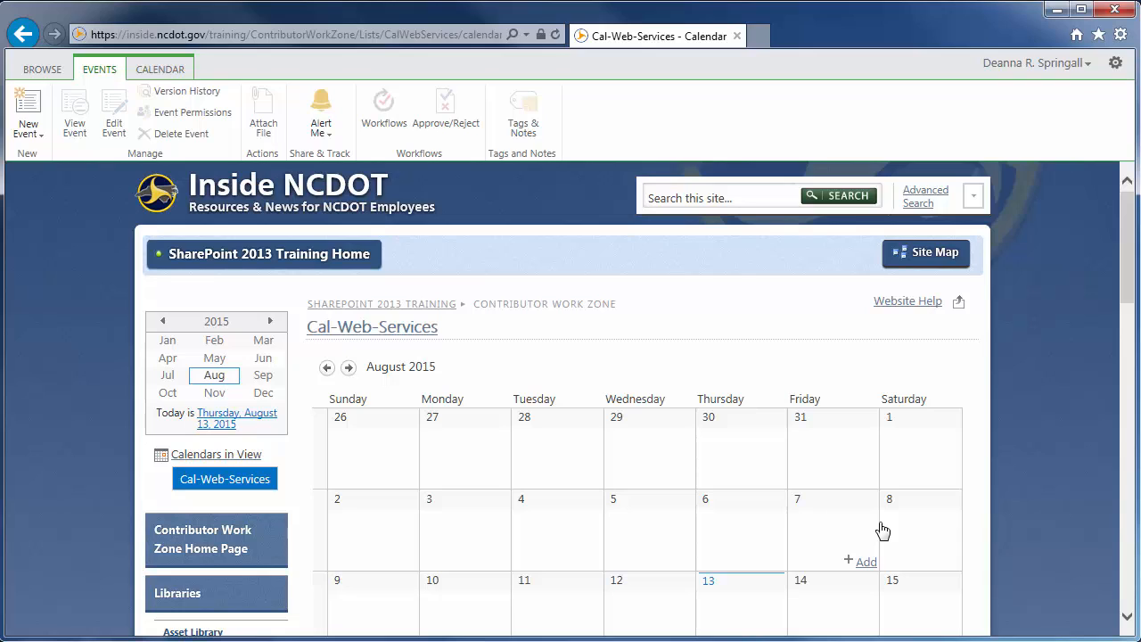
{"action": "mouse_move", "coordinate": [121, 168]}
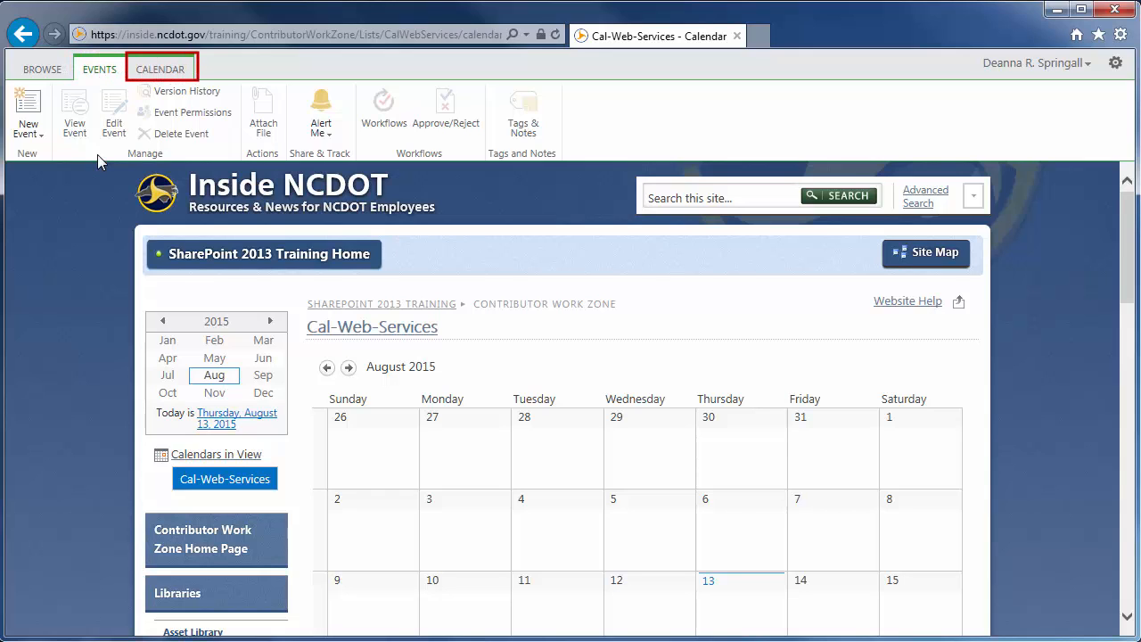
{"action": "left_click", "coordinate": [160, 67]}
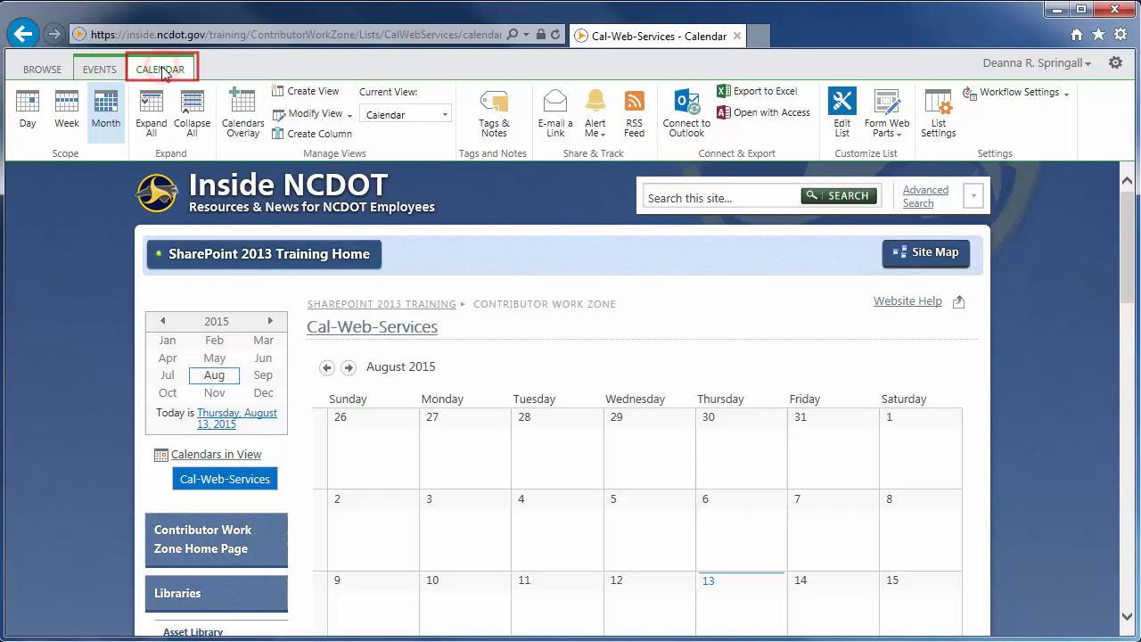
{"action": "mouse_move", "coordinate": [161, 68]}
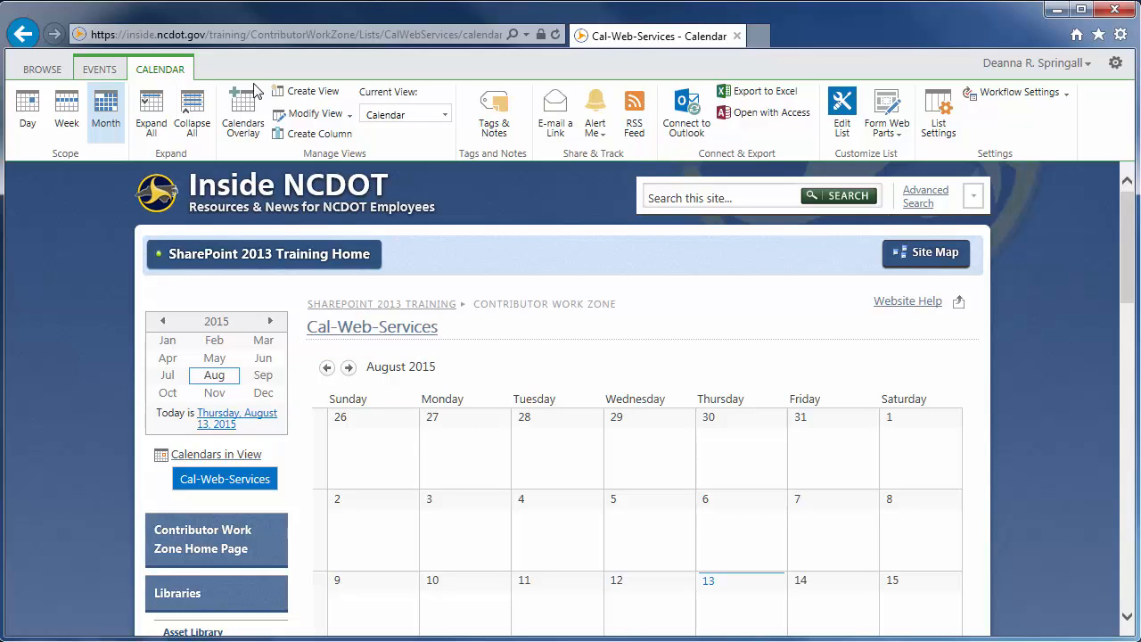
{"action": "left_click", "coordinate": [445, 114]}
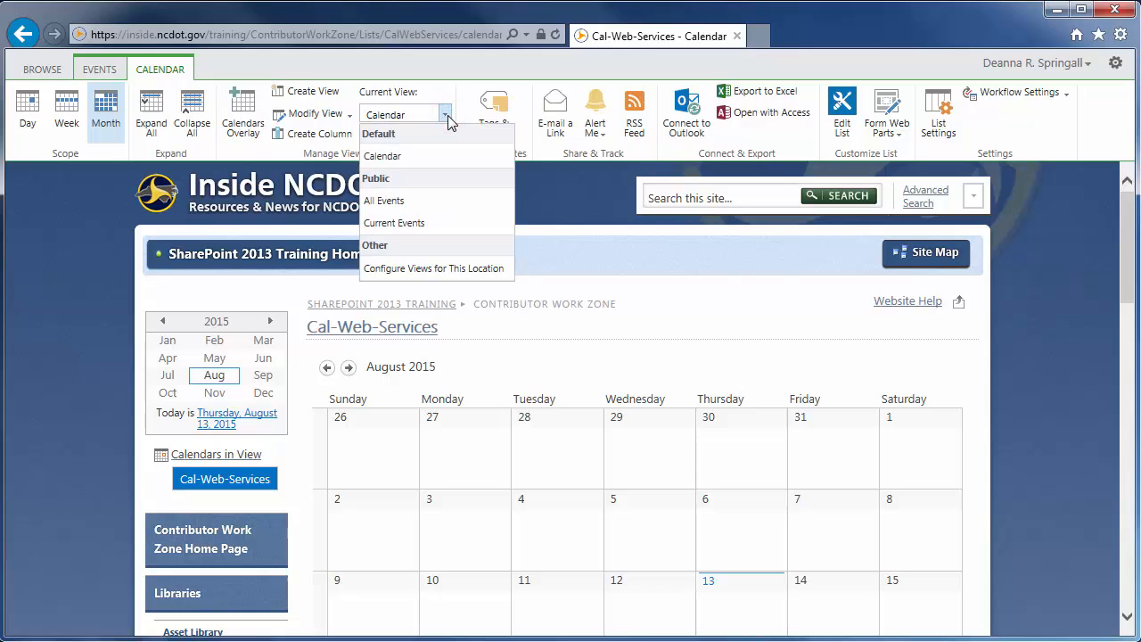
{"action": "mouse_move", "coordinate": [382, 155]}
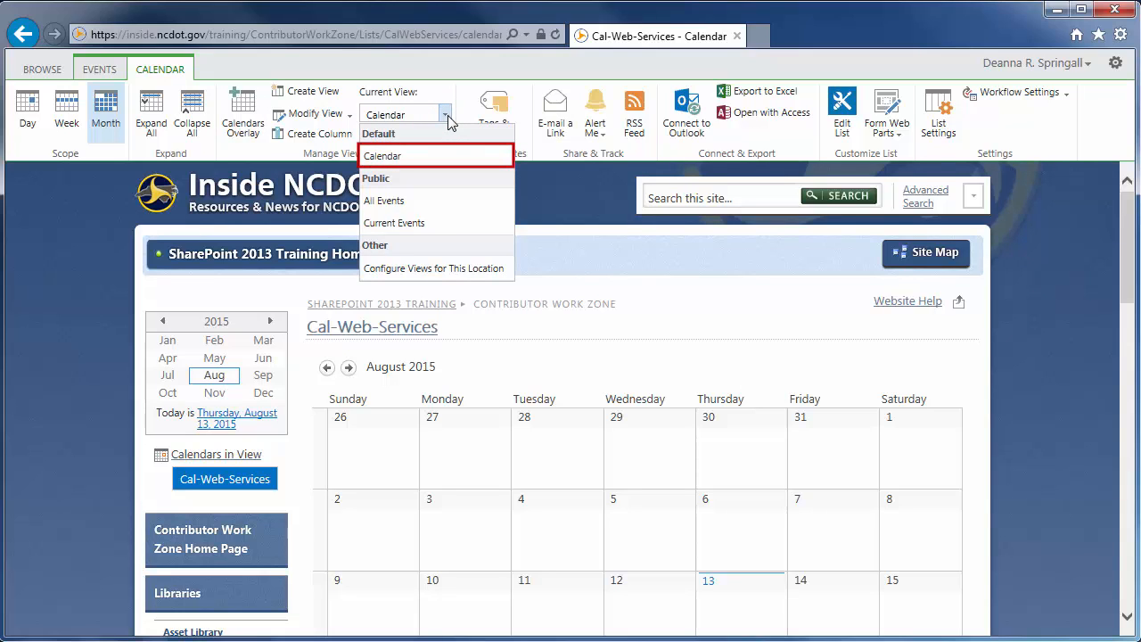
{"action": "mouse_move", "coordinate": [384, 200]}
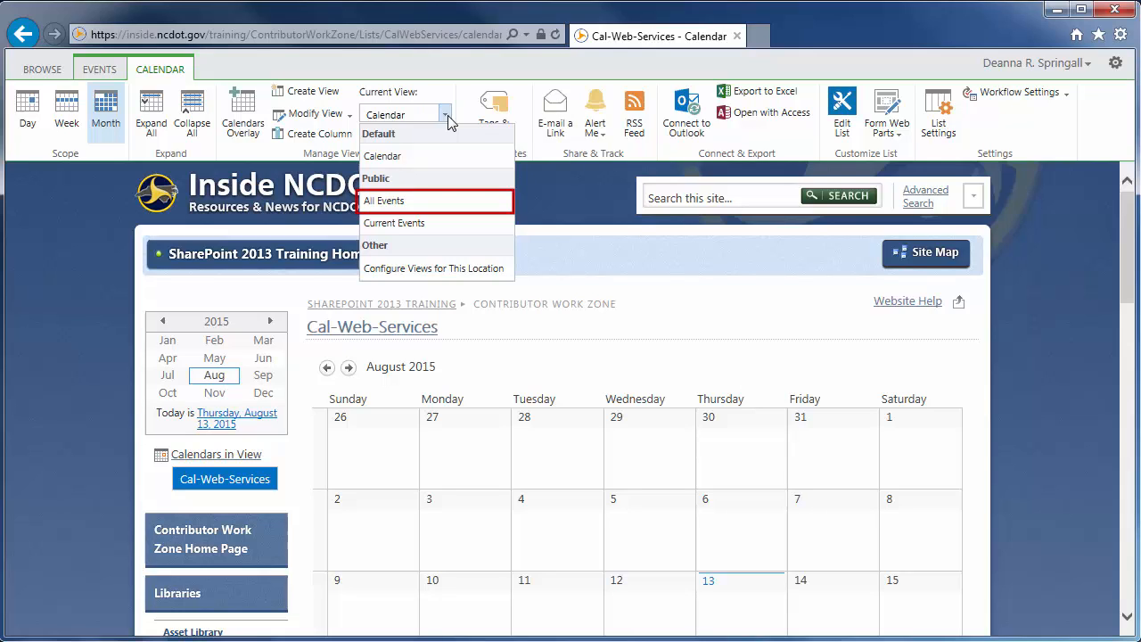
{"action": "mouse_move", "coordinate": [394, 223]}
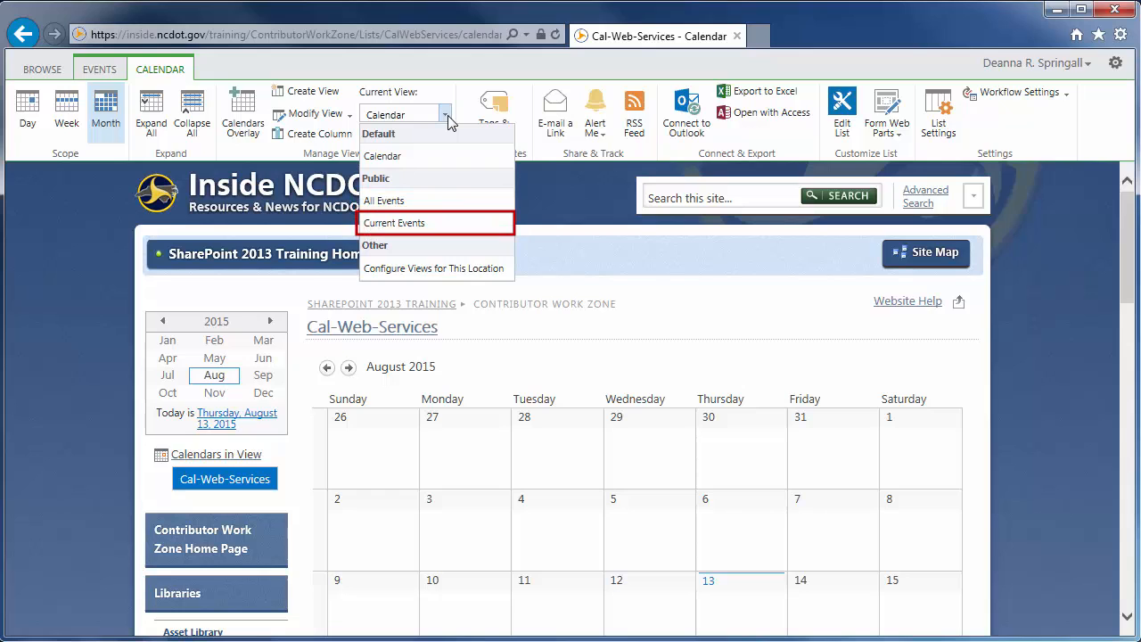
{"action": "left_click", "coordinate": [938, 107]}
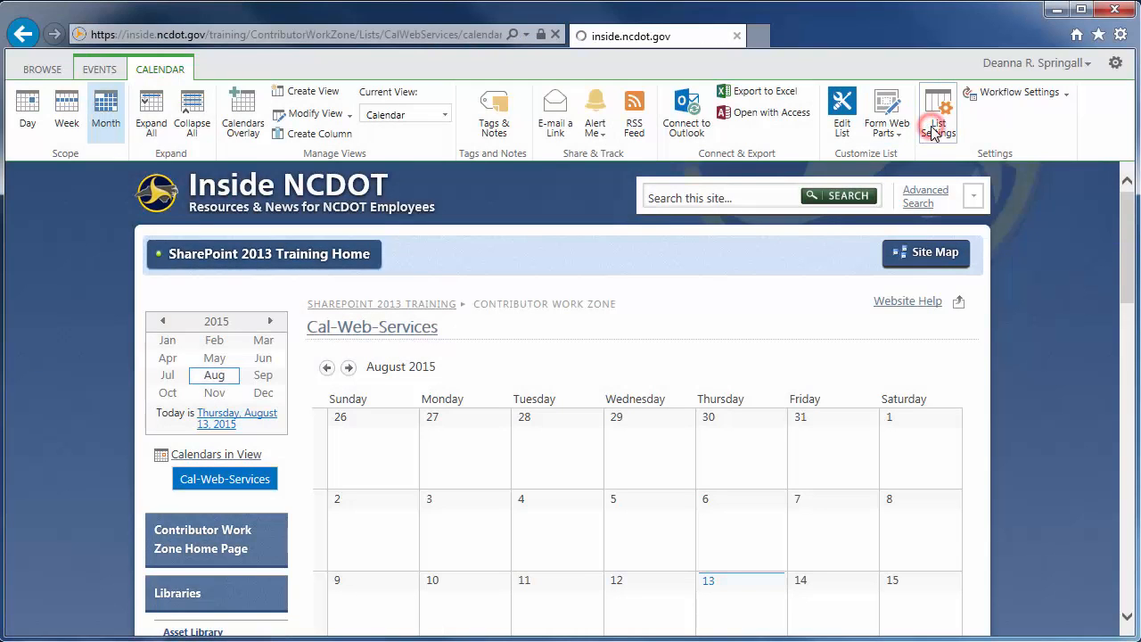
- Rename the calendar to 'Web Services Calendar' in list settings and save
{"action": "left_click", "coordinate": [938, 111]}
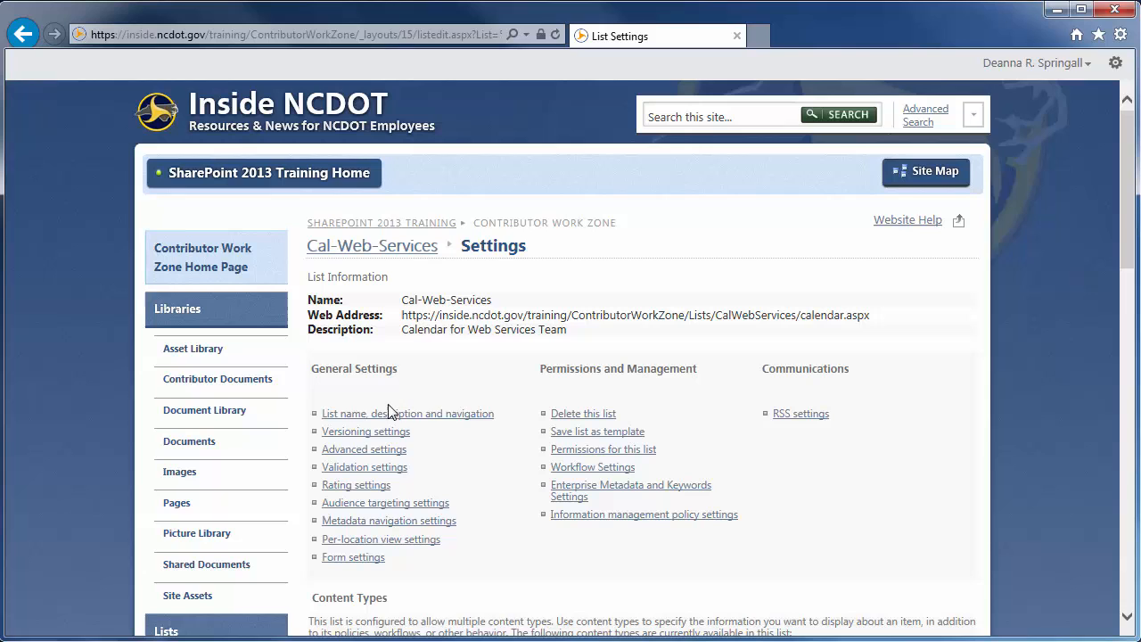
{"action": "left_click", "coordinate": [407, 414]}
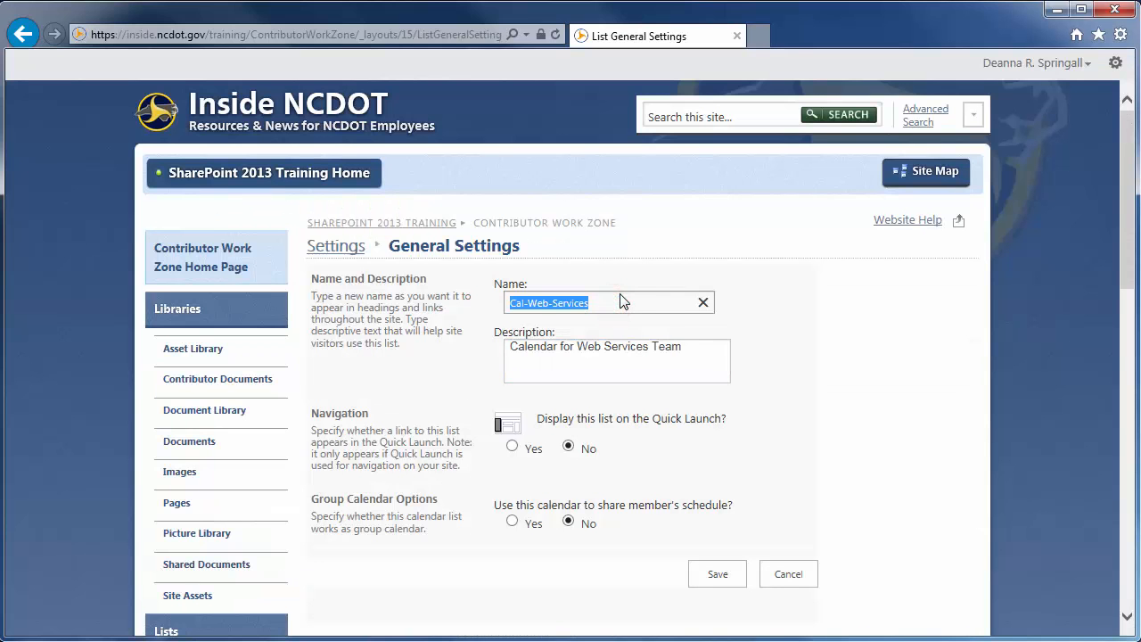
{"action": "type", "text": "Web Services"}
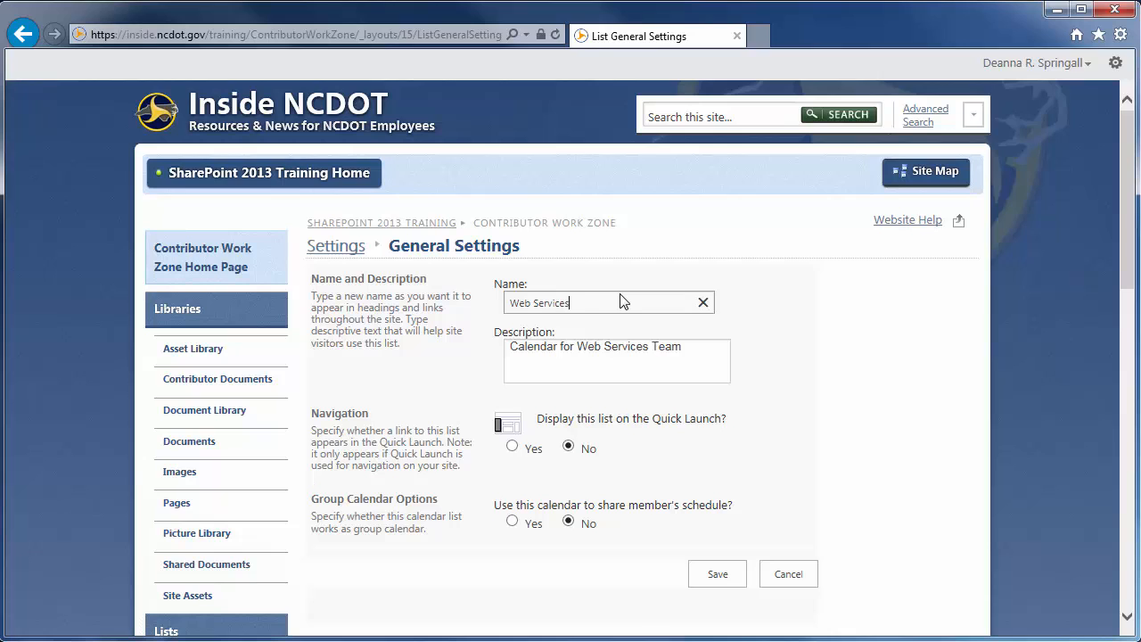
{"action": "type", "text": "Calendar"}
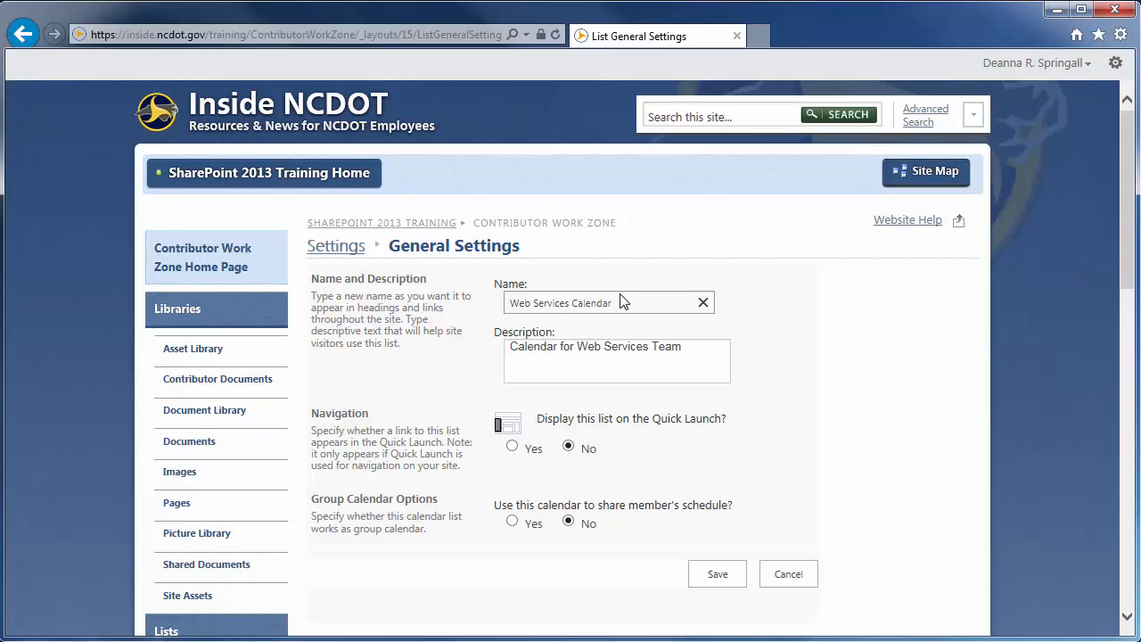
{"action": "left_click", "coordinate": [717, 574]}
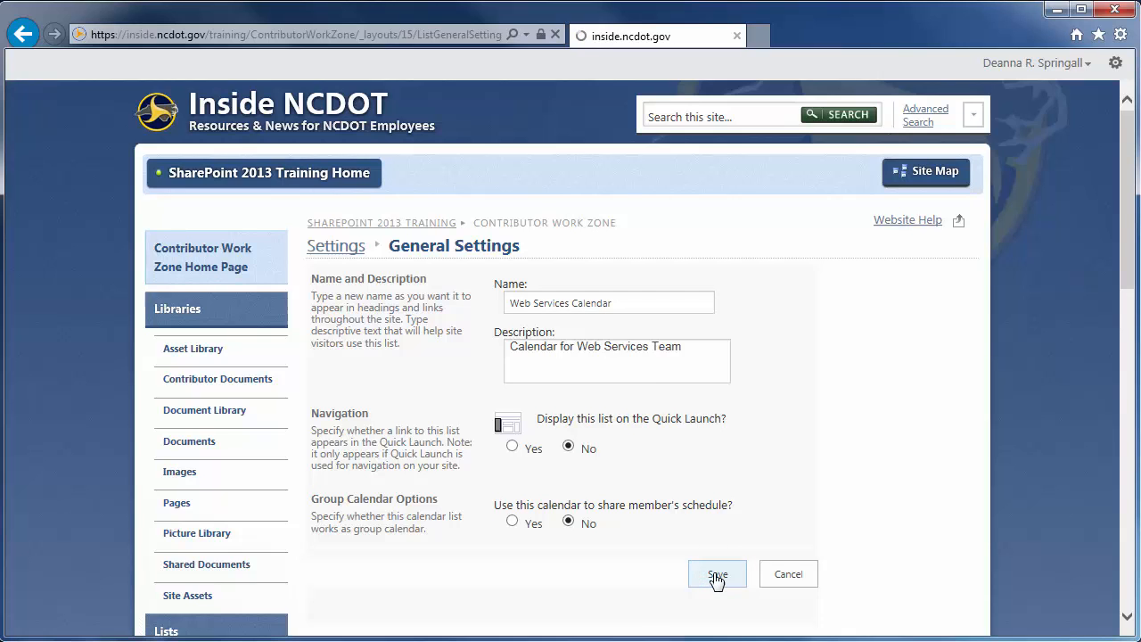
{"action": "left_click", "coordinate": [717, 574]}
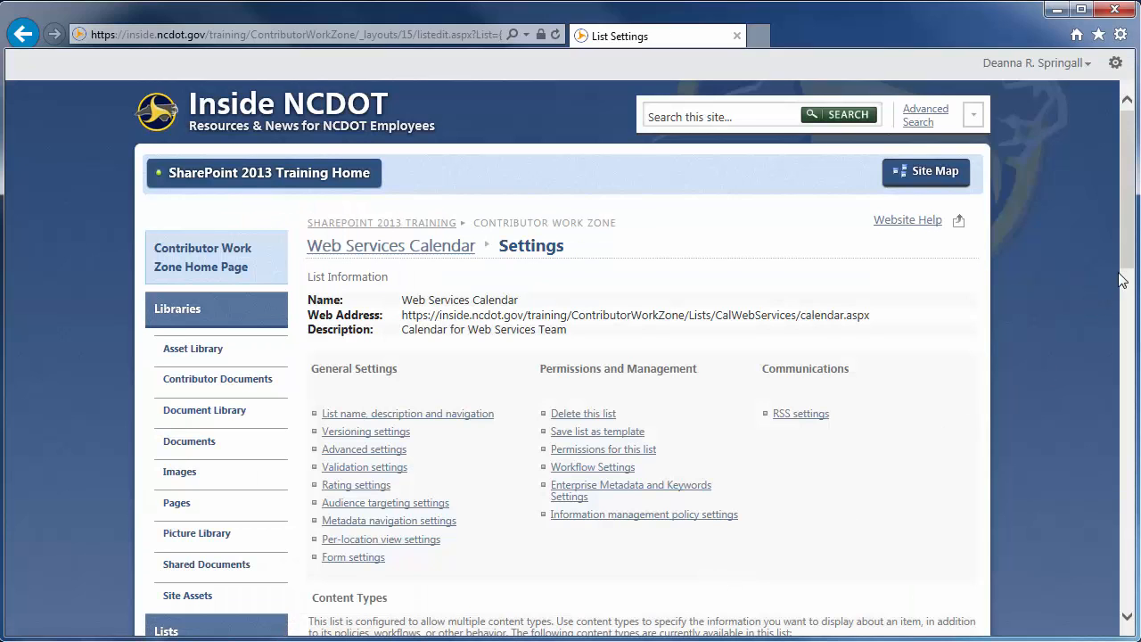
{"action": "scroll", "scroll_direction": "down", "scroll_amount": 3}
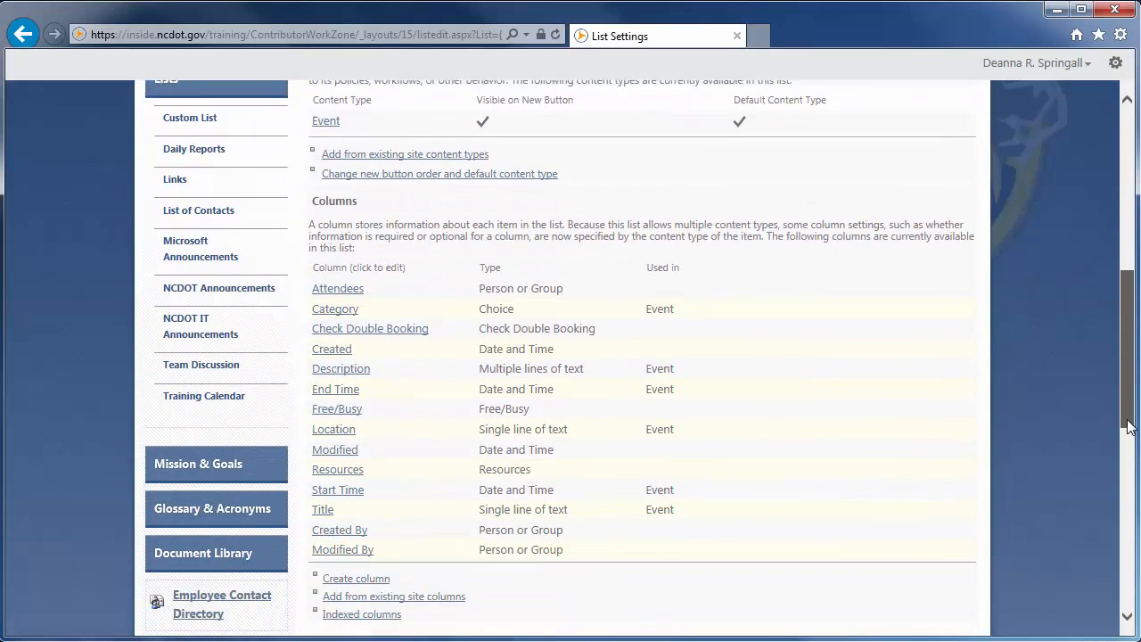
{"action": "scroll", "scroll_direction": "down", "scroll_amount": 3}
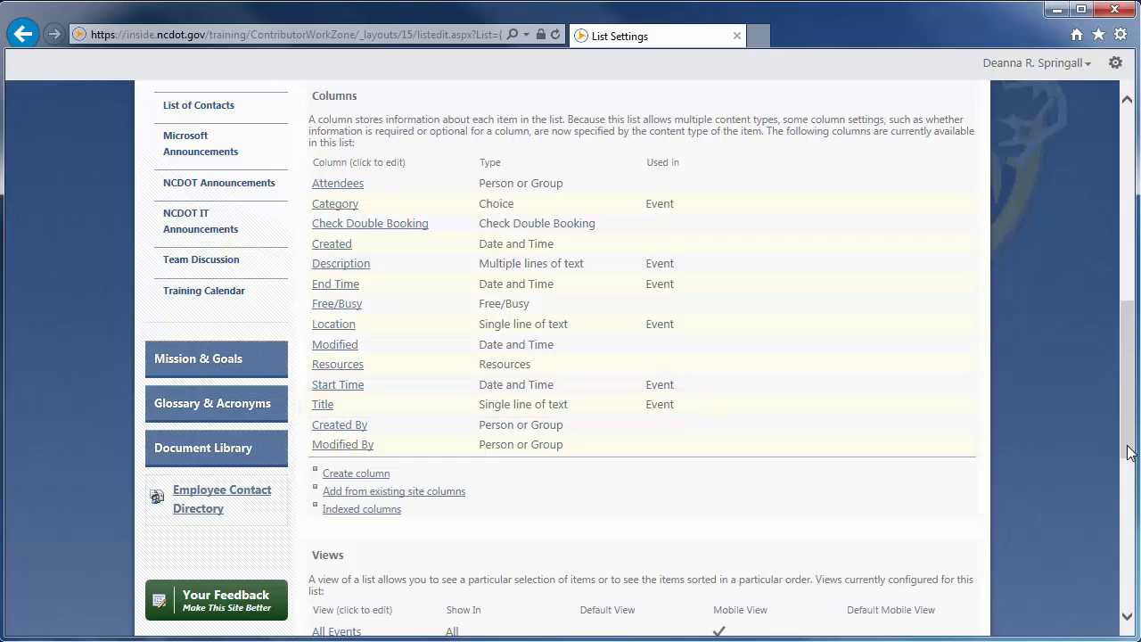
{"action": "scroll", "scroll_direction": "down", "scroll_amount": 3}
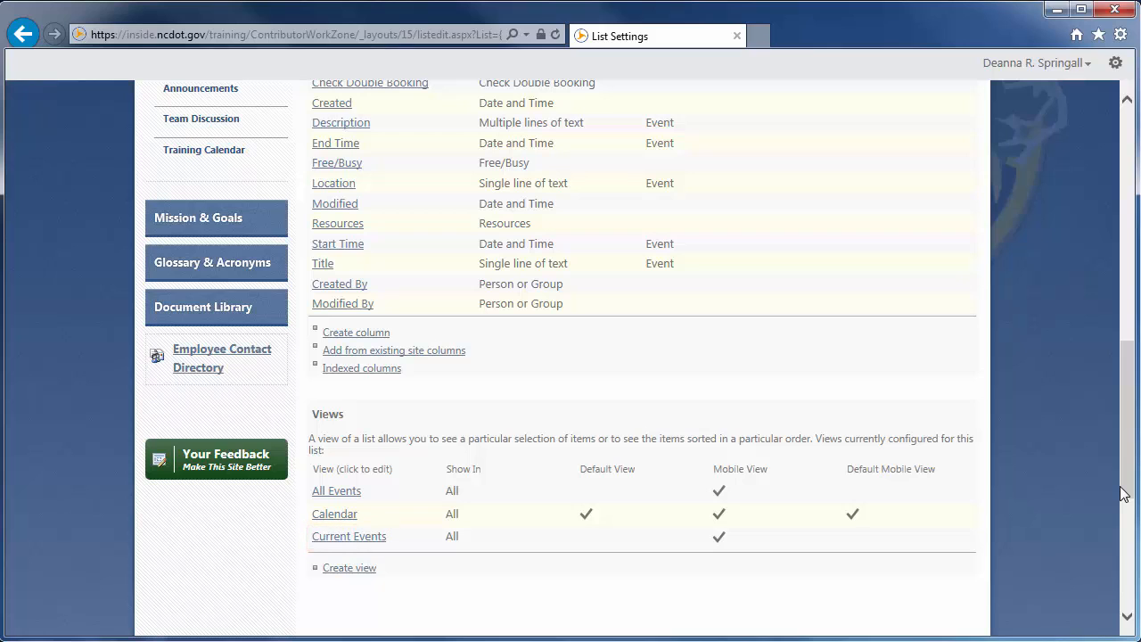
{"action": "mouse_move", "coordinate": [336, 491]}
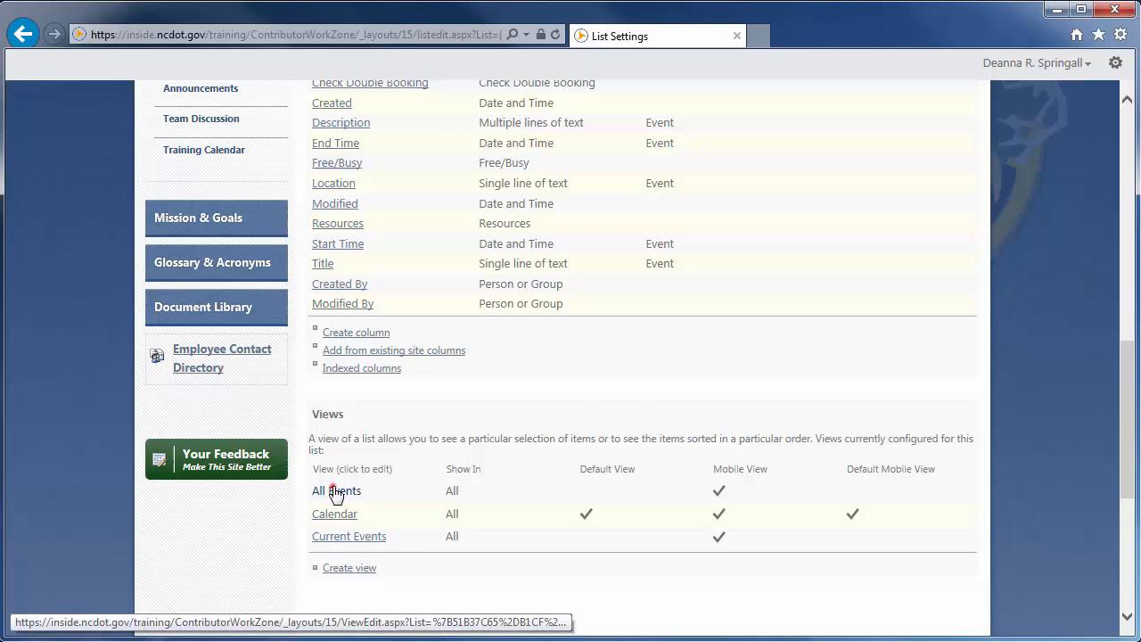
{"action": "left_click", "coordinate": [335, 491]}
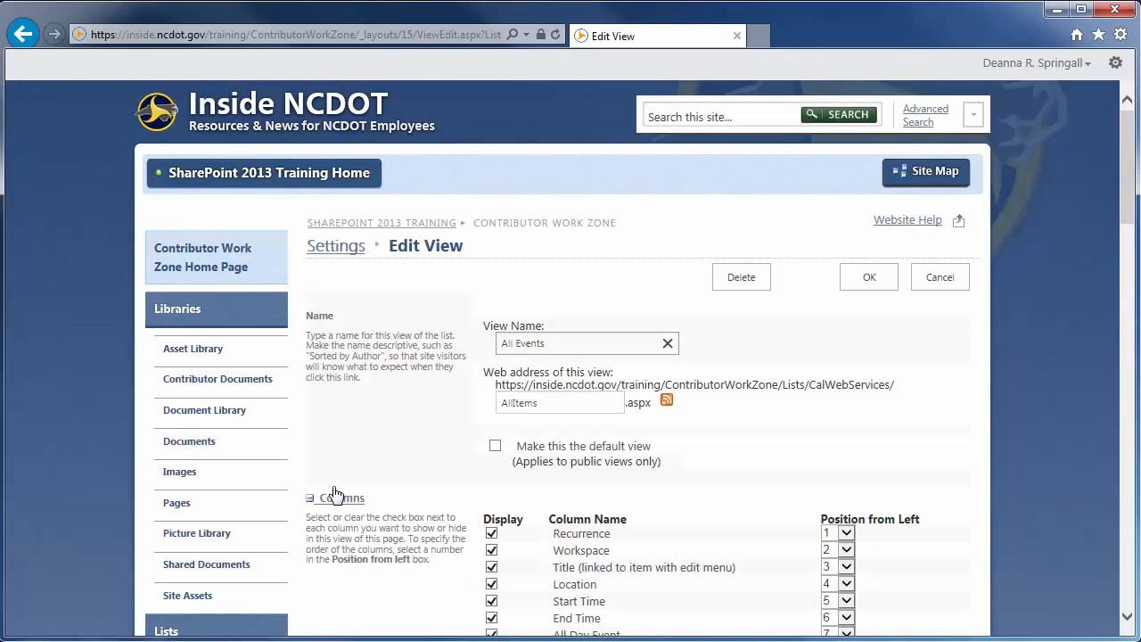
{"action": "scroll", "scroll_direction": "down", "scroll_amount": 3}
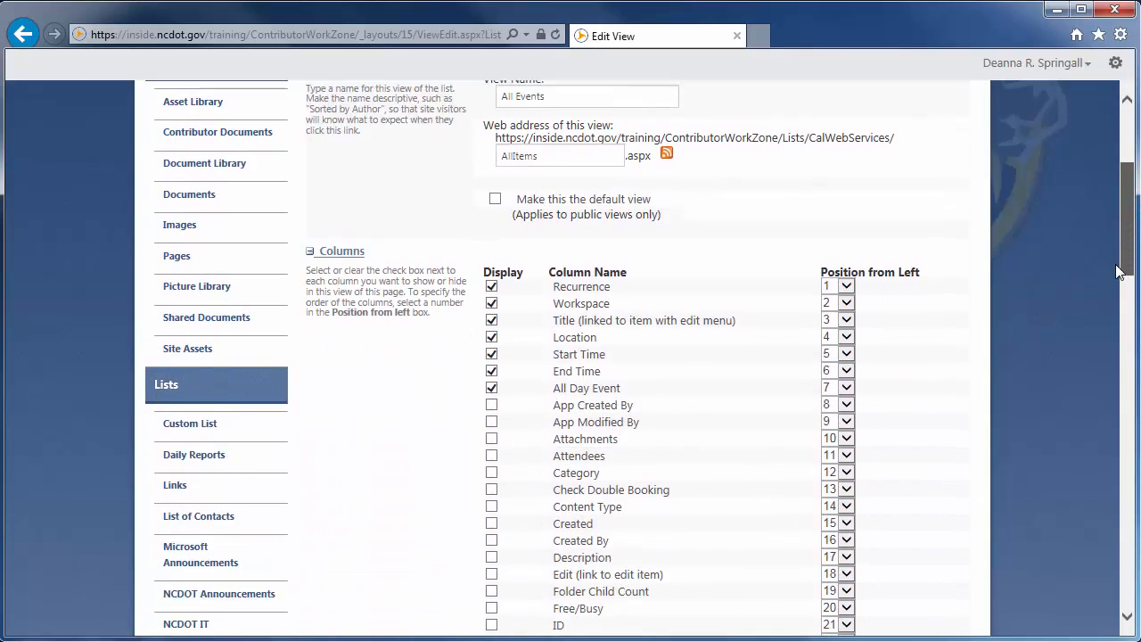
{"action": "scroll", "scroll_direction": "down", "scroll_amount": 3}
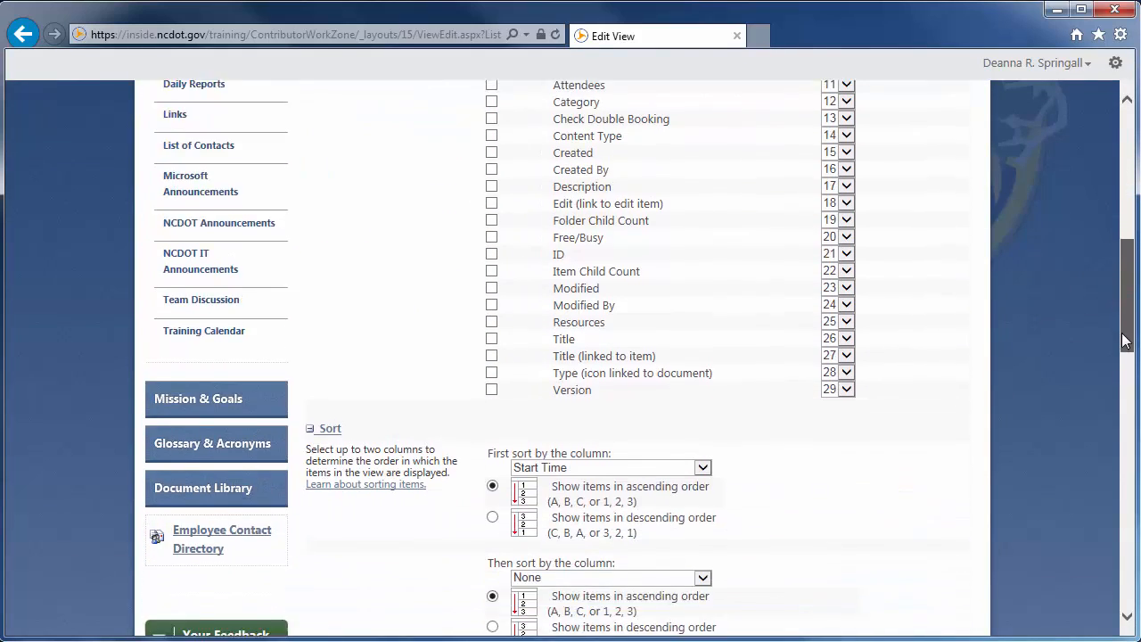
{"action": "scroll", "scroll_direction": "down", "scroll_amount": 3}
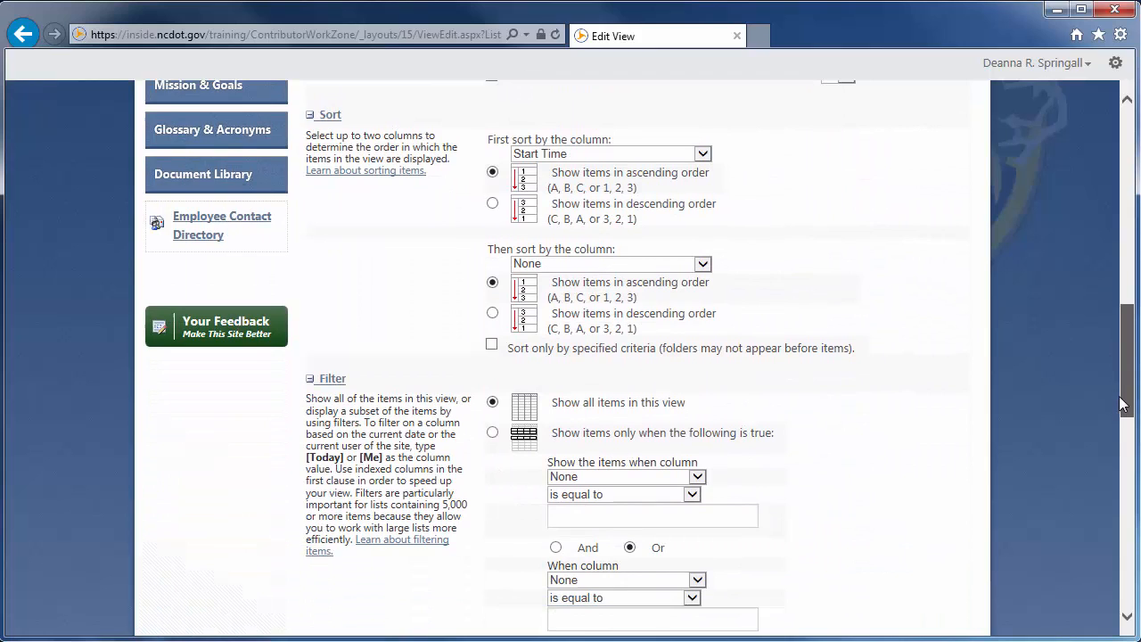
{"action": "scroll", "scroll_direction": "down", "scroll_amount": 3}
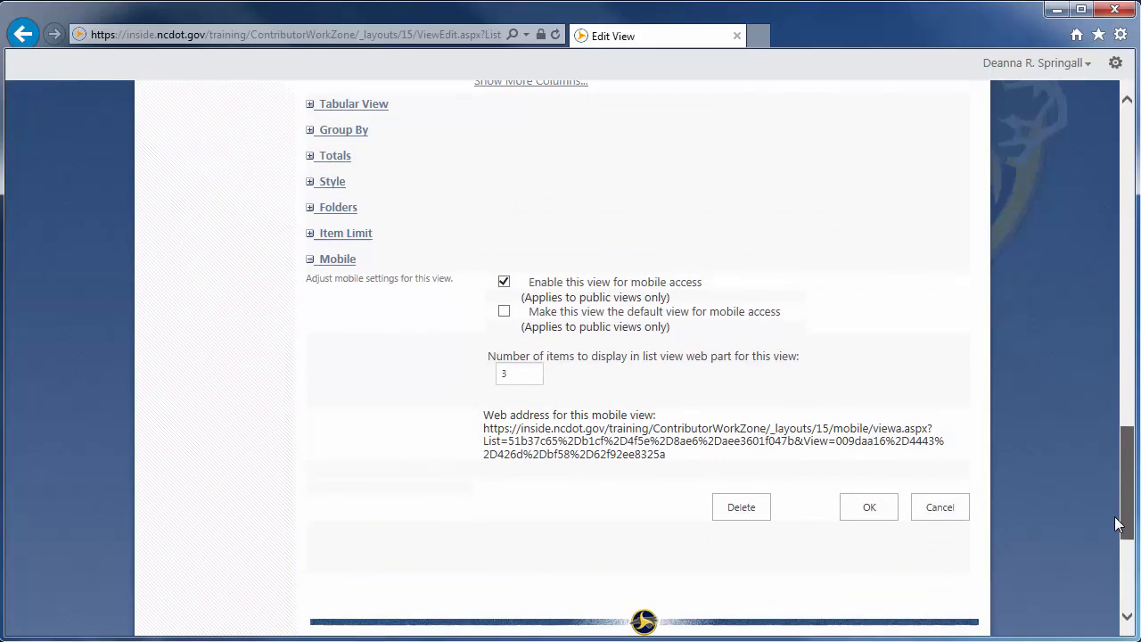
{"action": "left_click", "coordinate": [938, 507]}
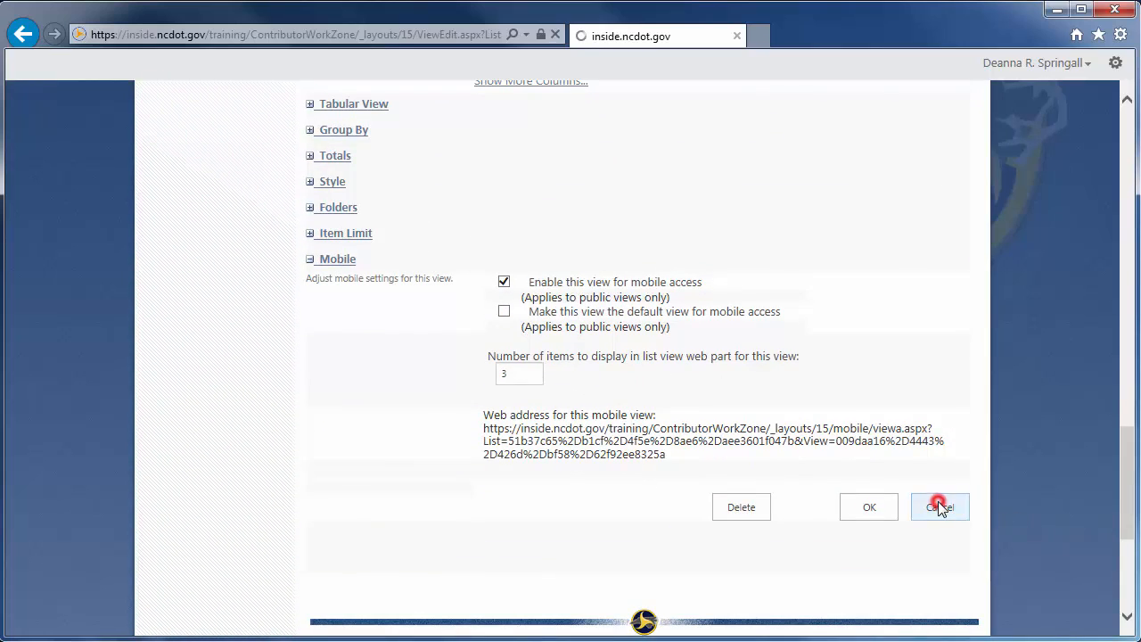
{"action": "left_click", "coordinate": [940, 507]}
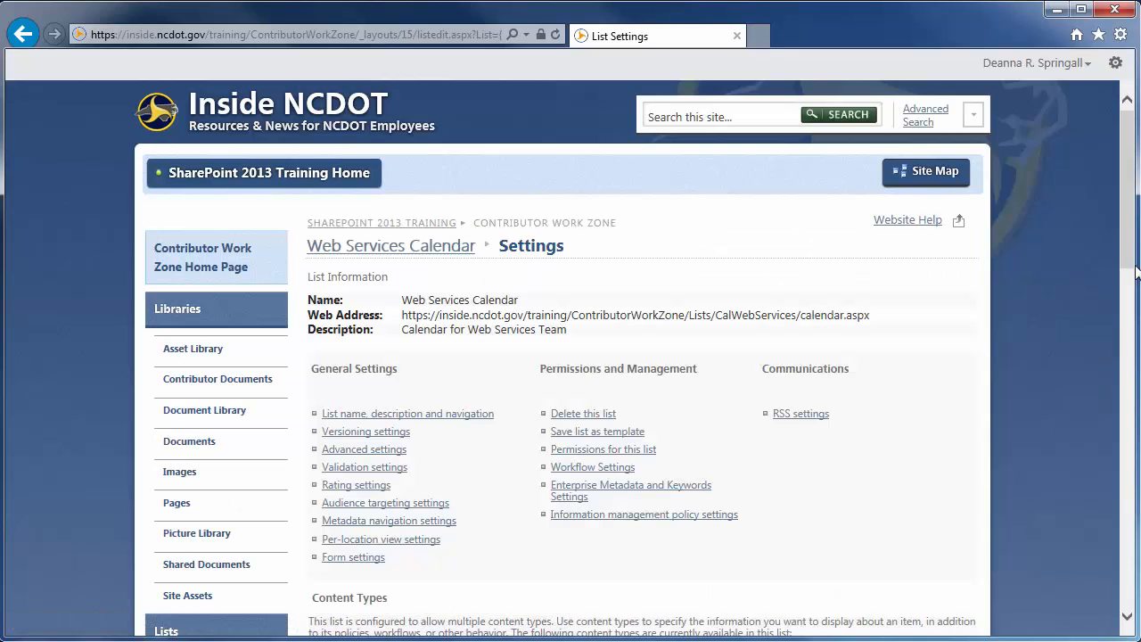
- Set the Calendar view's default scope to Week and save it
{"action": "scroll", "scroll_direction": "down", "scroll_amount": 3}
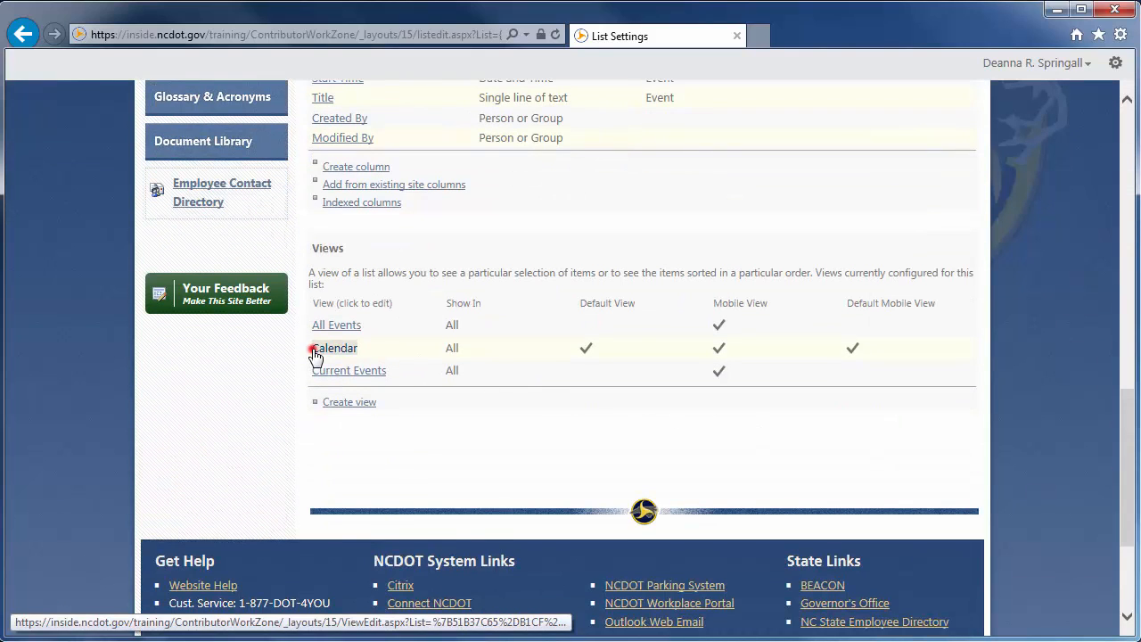
{"action": "left_click", "coordinate": [335, 348]}
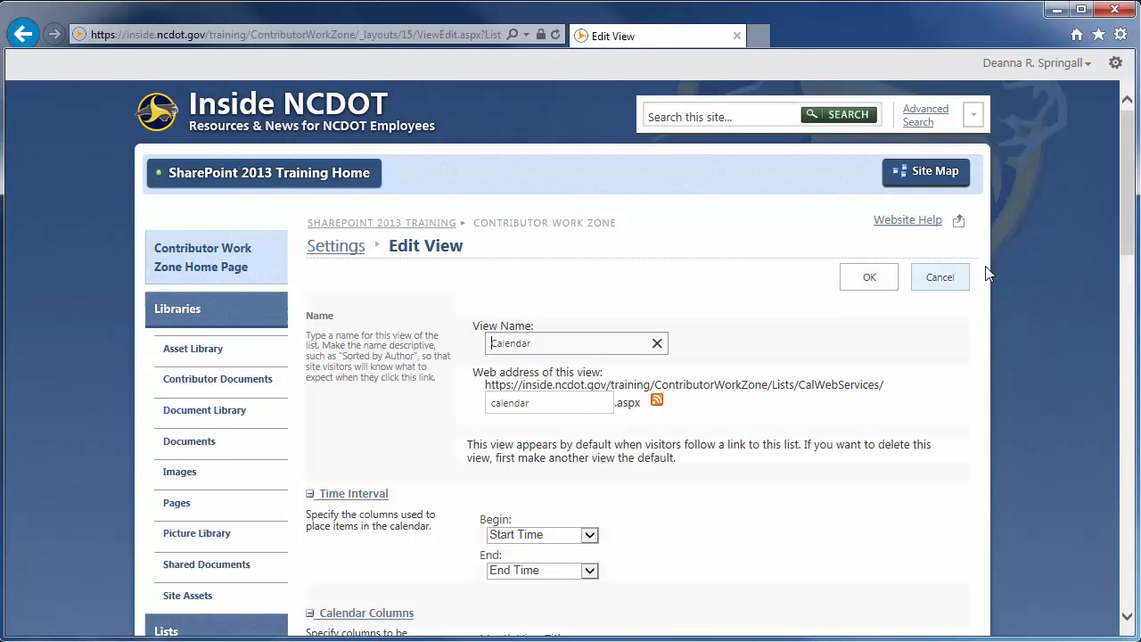
{"action": "scroll", "scroll_direction": "down", "scroll_amount": 3}
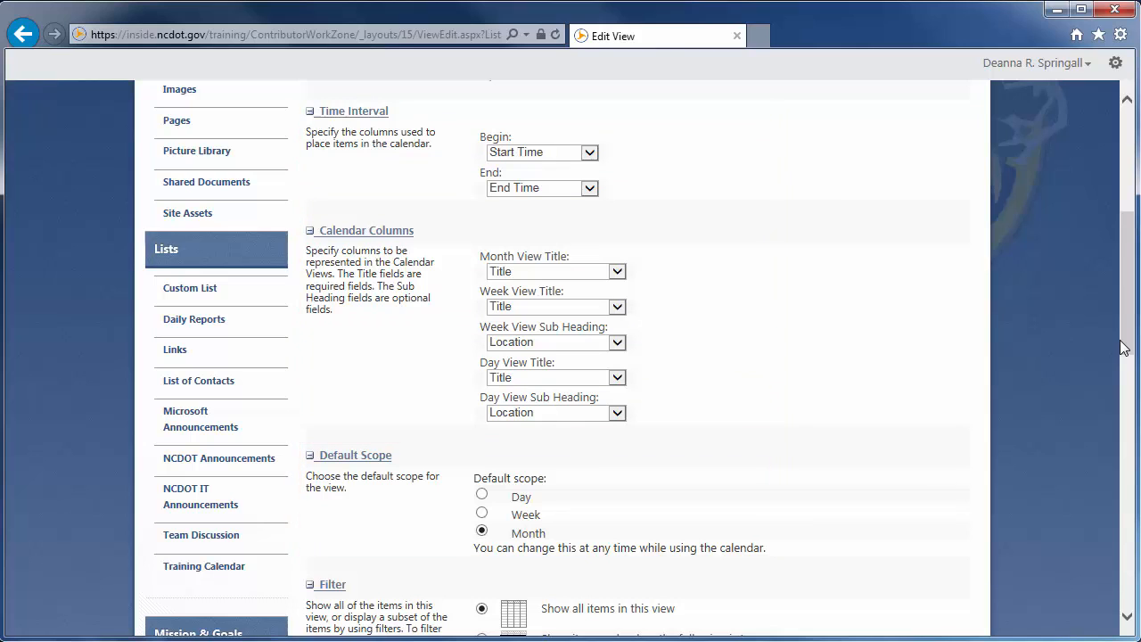
{"action": "left_click", "coordinate": [482, 514]}
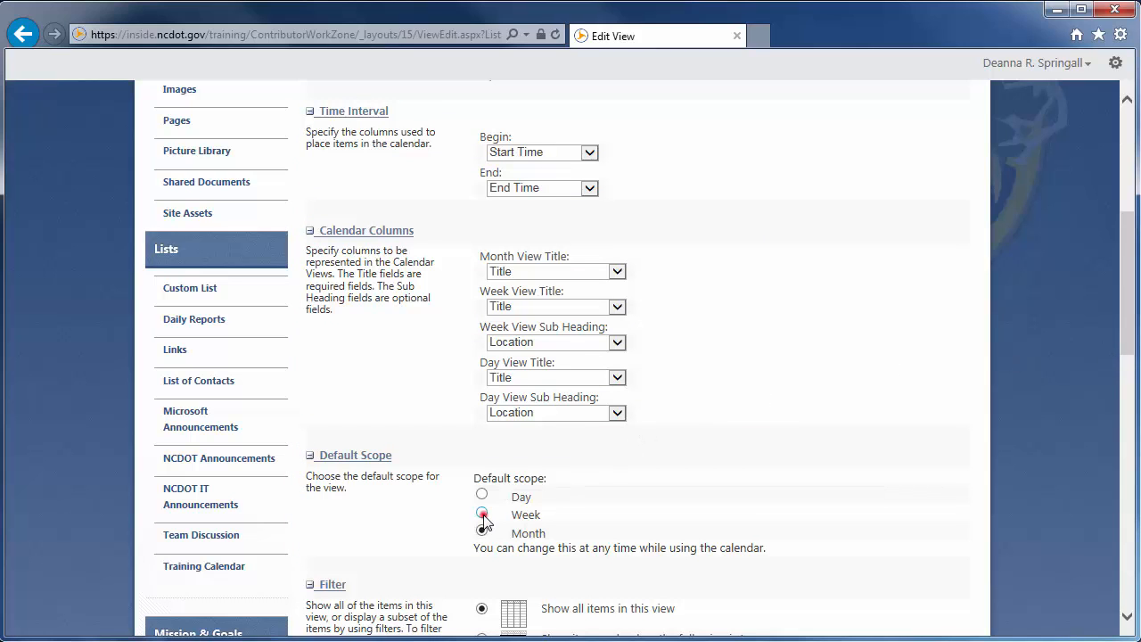
{"action": "scroll", "scroll_direction": "down", "scroll_amount": 3}
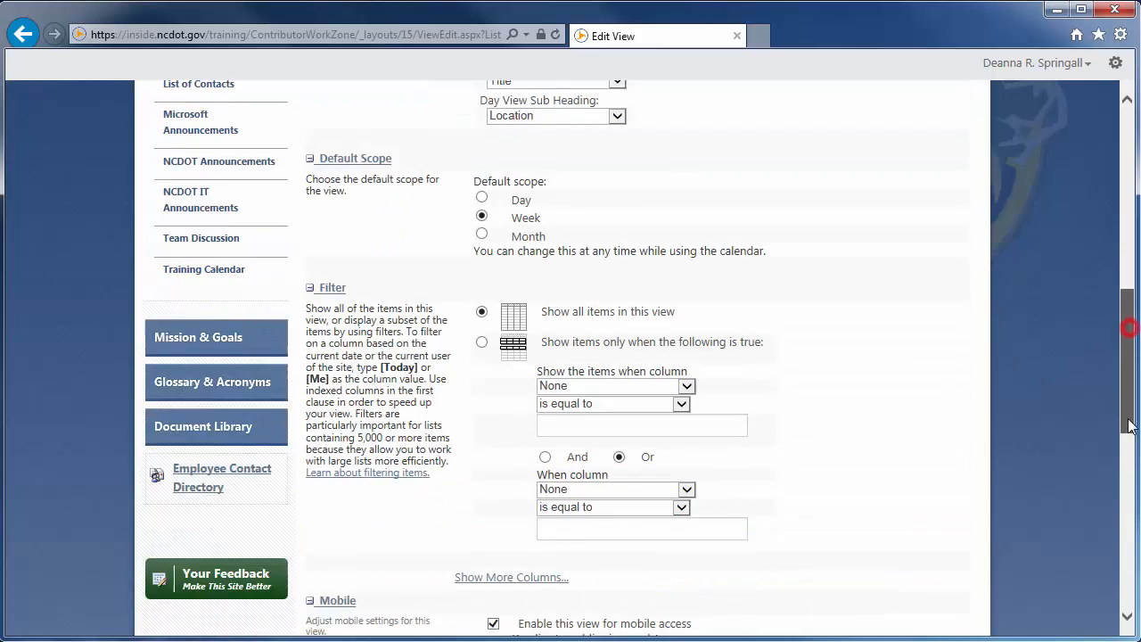
{"action": "left_click", "coordinate": [868, 485]}
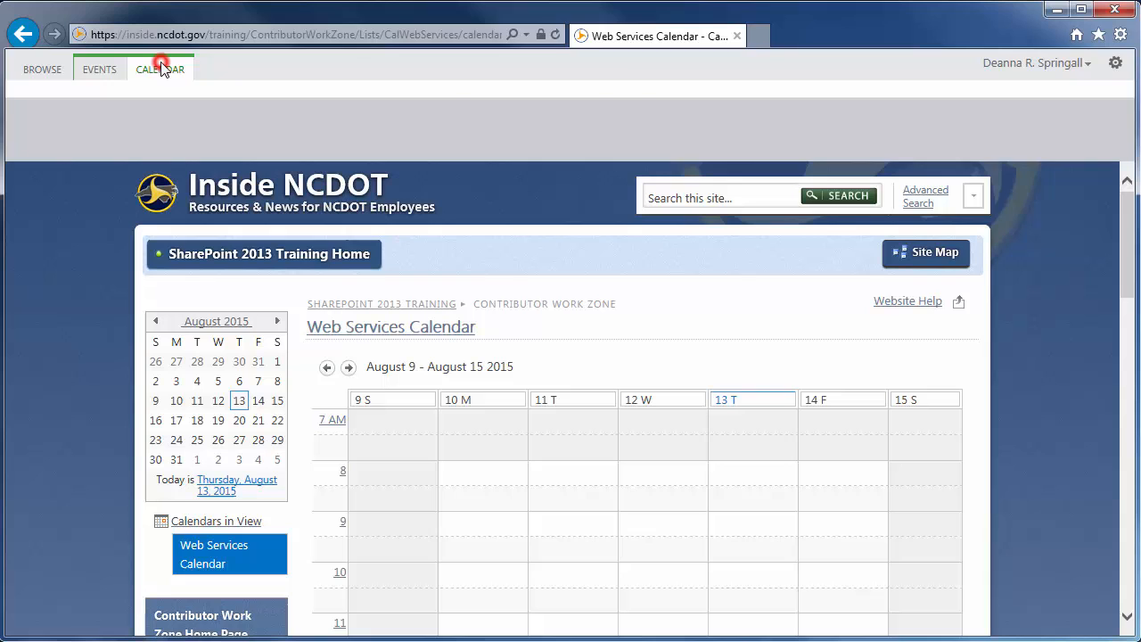
- Change the Calendar view's default scope back to Month and save, returning to August 2015
{"action": "left_click", "coordinate": [161, 68]}
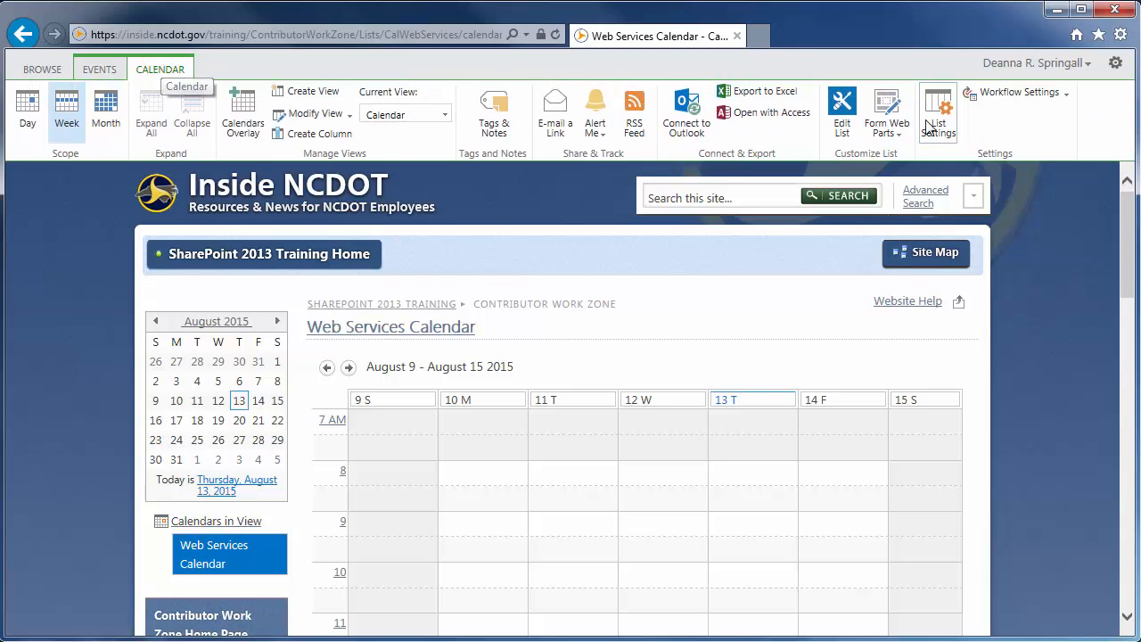
{"action": "left_click", "coordinate": [938, 107]}
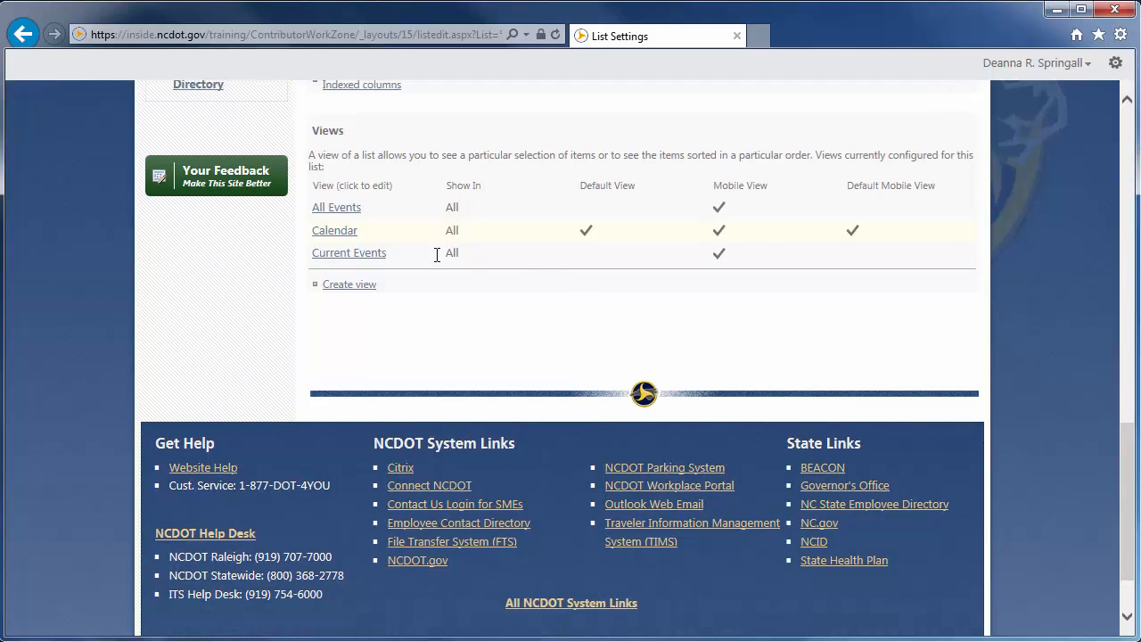
{"action": "left_click", "coordinate": [336, 231]}
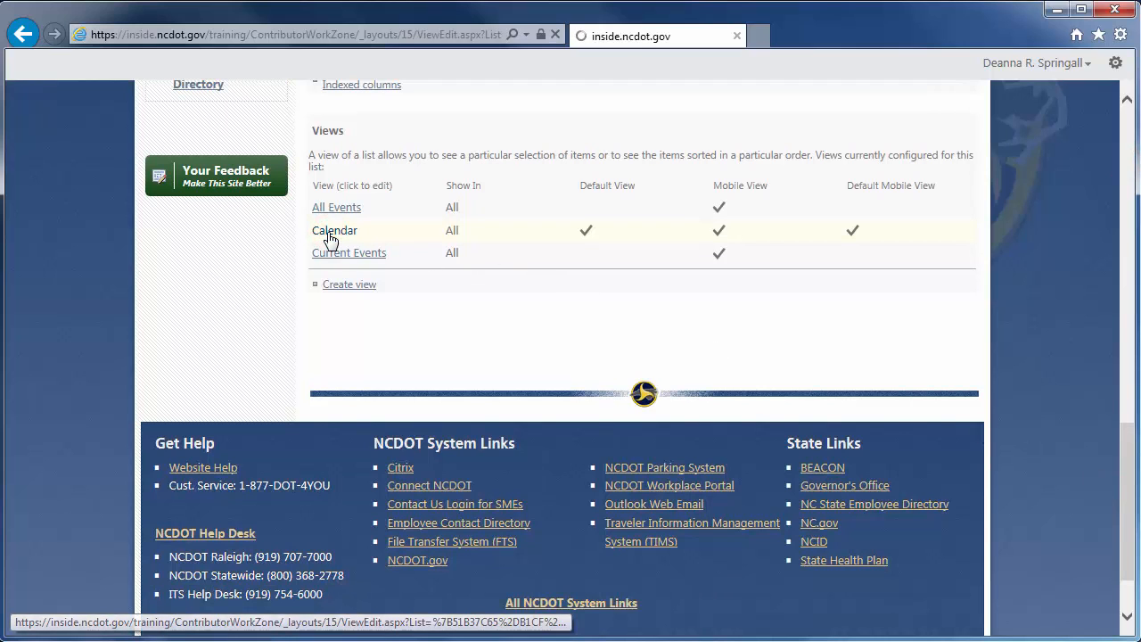
{"action": "left_click", "coordinate": [335, 230]}
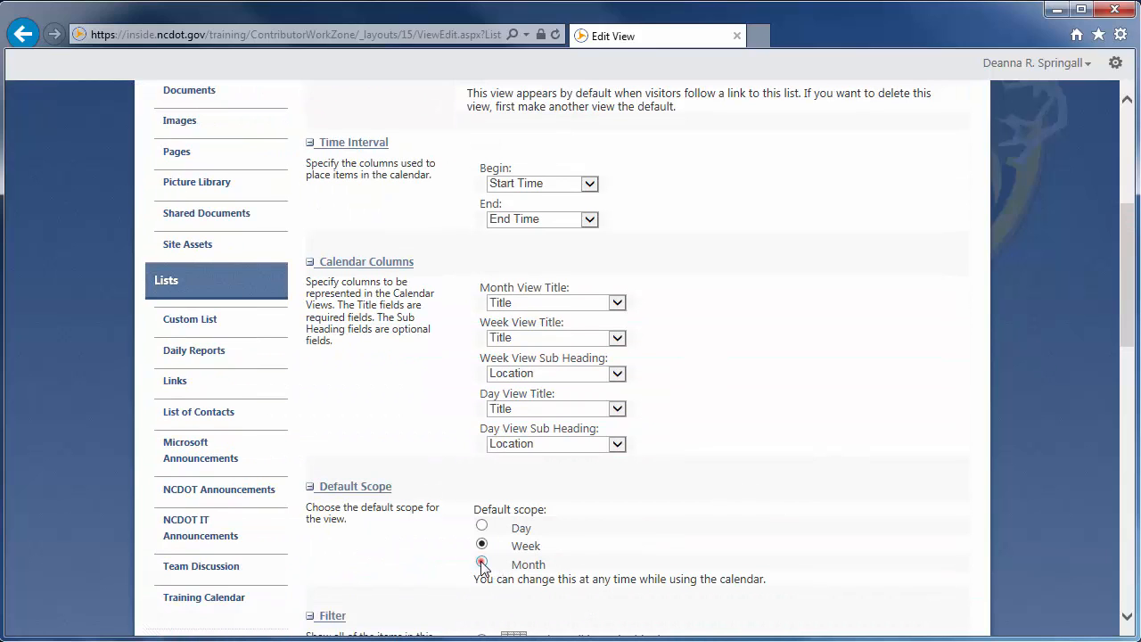
{"action": "scroll", "scroll_direction": "down", "scroll_amount": 3}
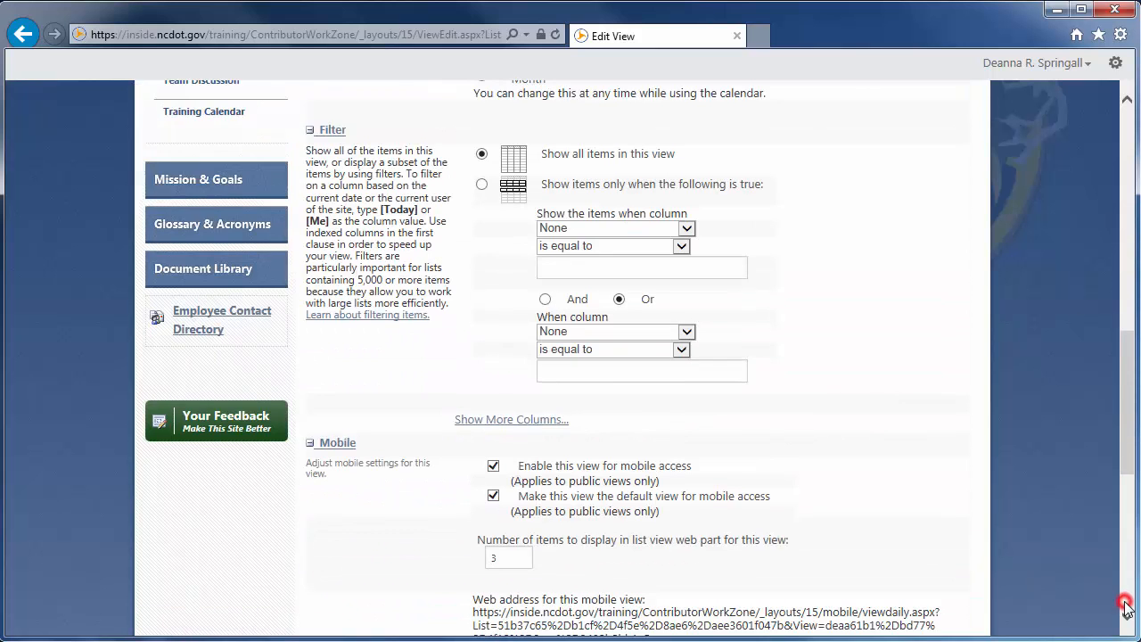
{"action": "left_click", "coordinate": [869, 203]}
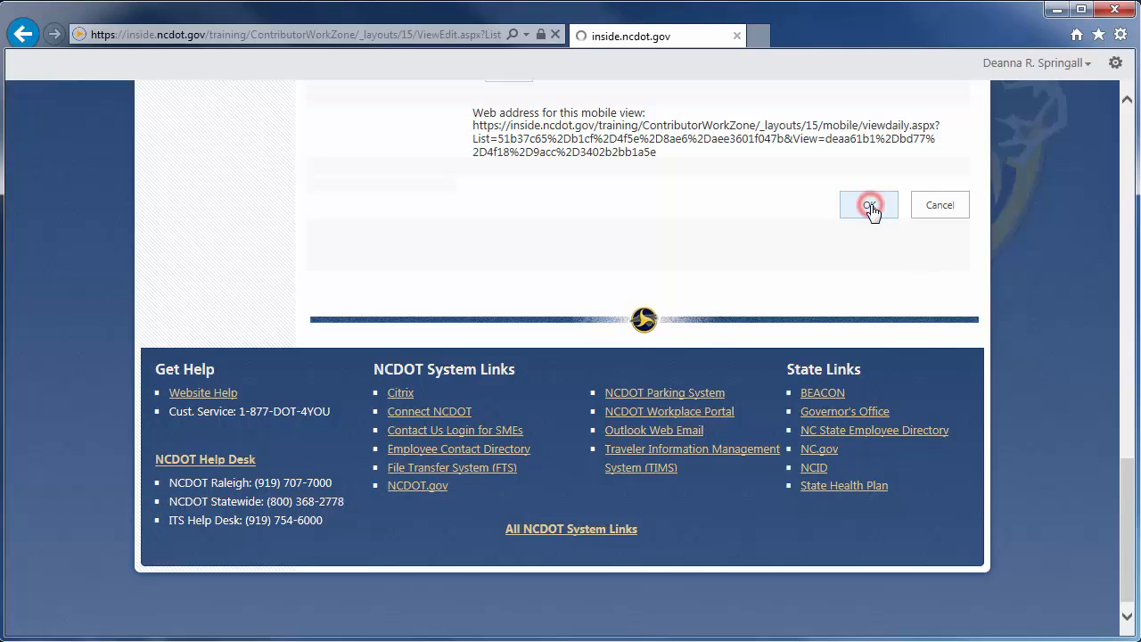
{"action": "left_click", "coordinate": [866, 203]}
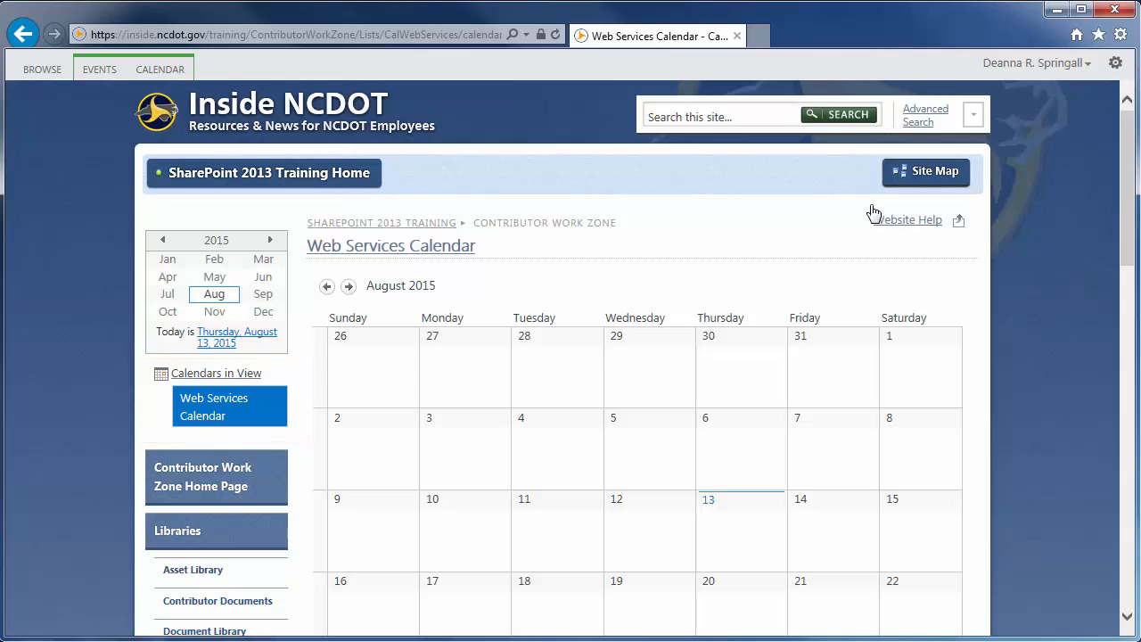
{"action": "mouse_move", "coordinate": [863, 209]}
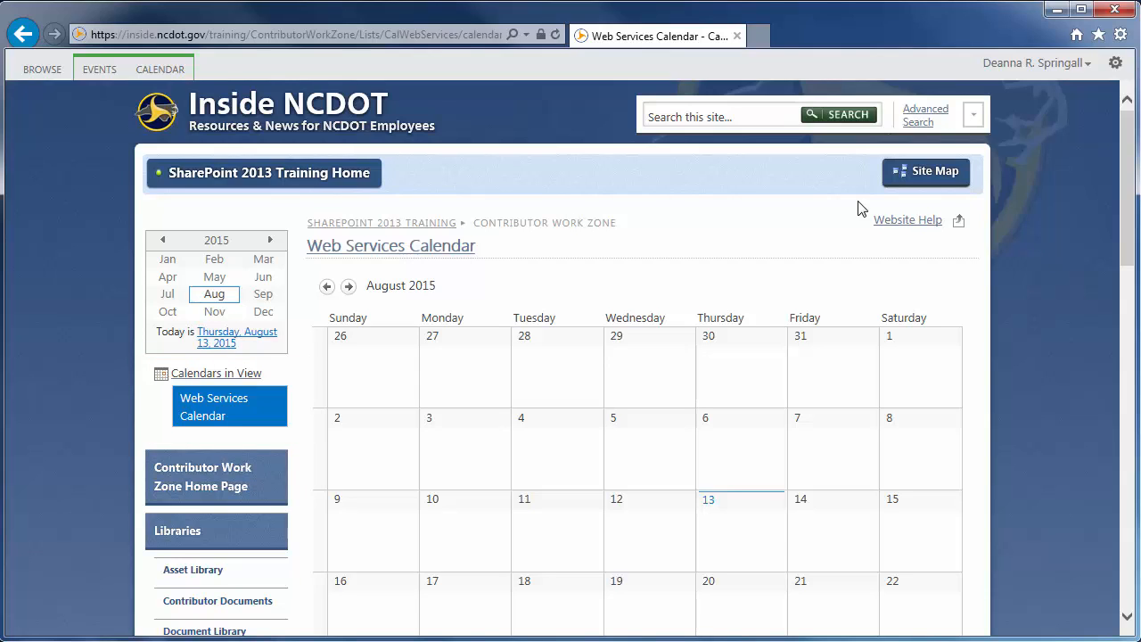
- Add event 'Demo Two for Calendar Overlays' on 8/13/2015 from 10 AM to 11 AM
{"action": "left_click", "coordinate": [100, 68]}
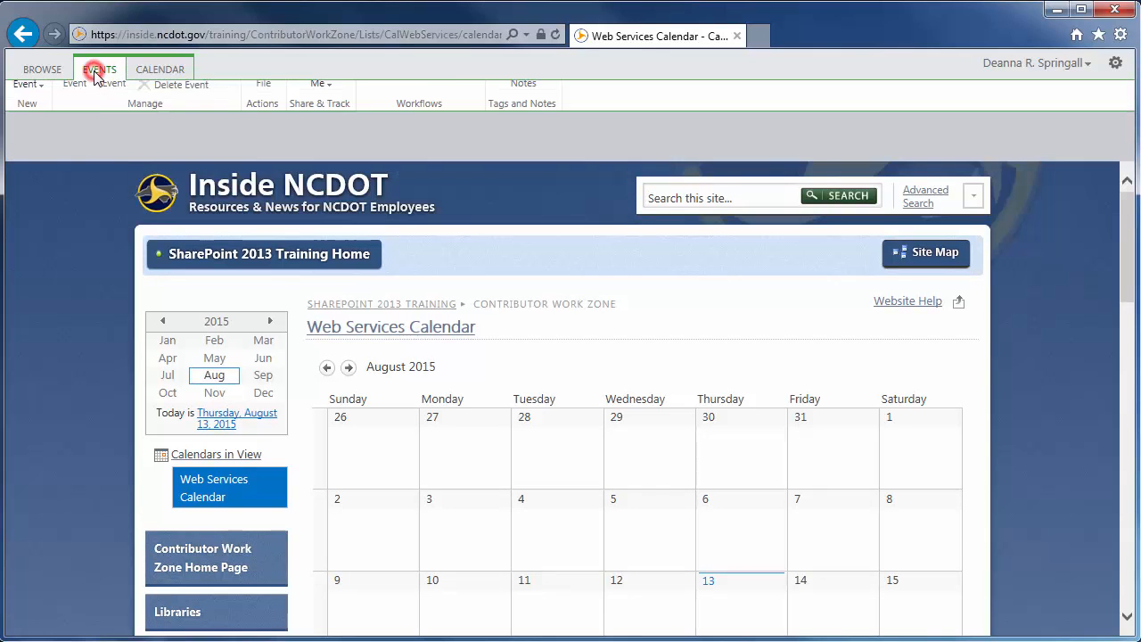
{"action": "left_click", "coordinate": [99, 68]}
{"action": "type", "text": "Demo Two for Calendar Overlays"}
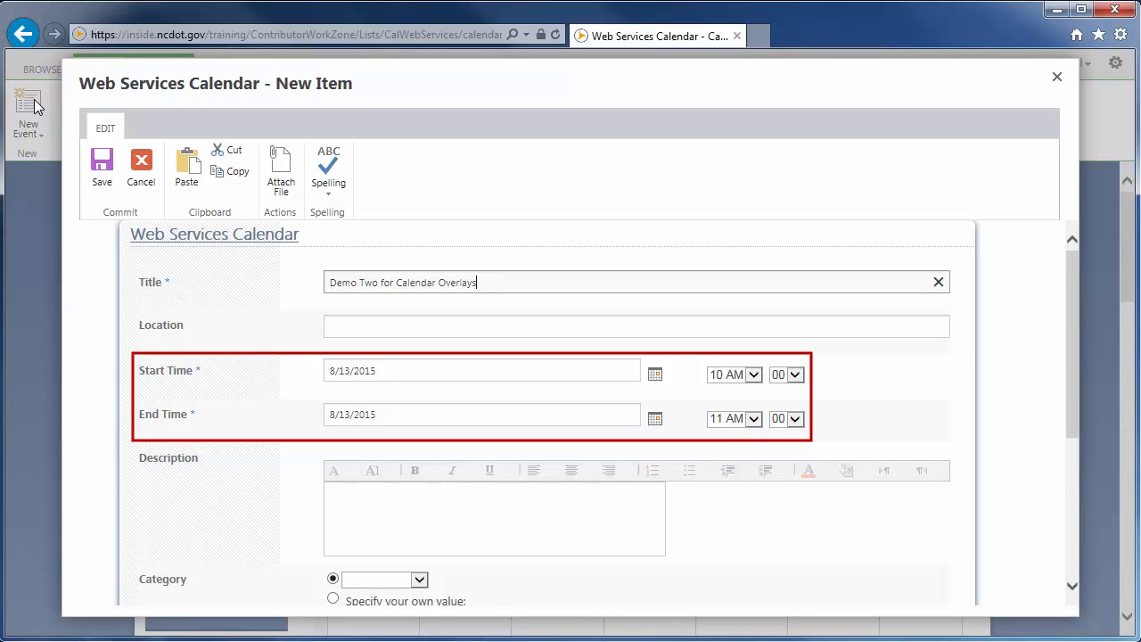
{"action": "scroll", "scroll_direction": "down", "scroll_amount": 3}
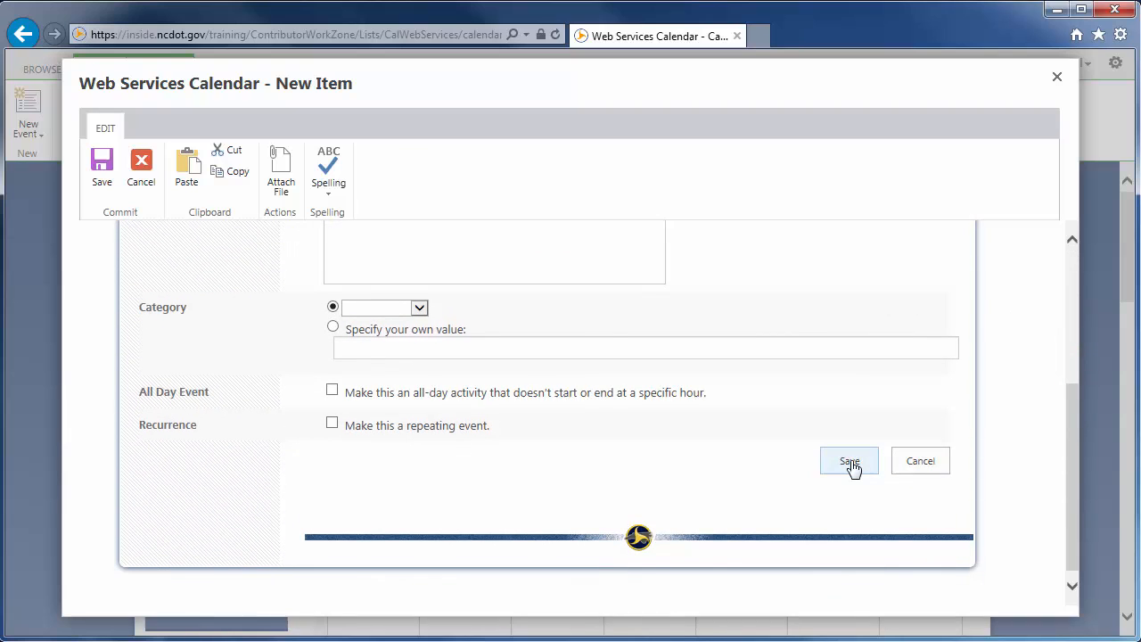
{"action": "left_click", "coordinate": [849, 460]}
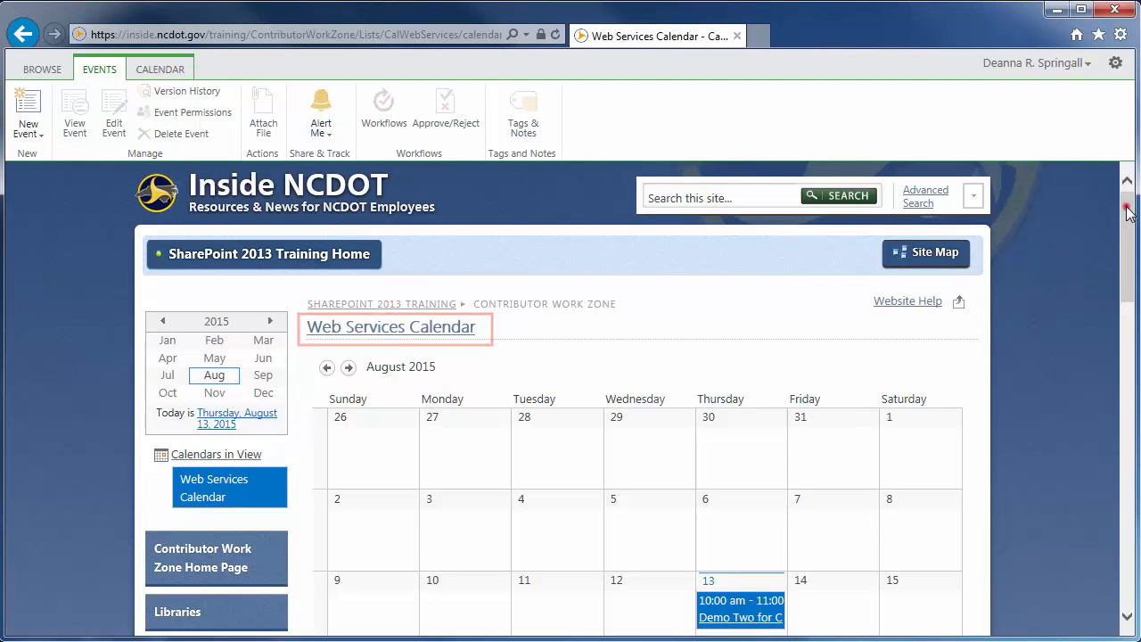
- Open the Training Calendar and its Calendar Overlay Settings page
{"action": "scroll", "scroll_direction": "down", "scroll_amount": 3}
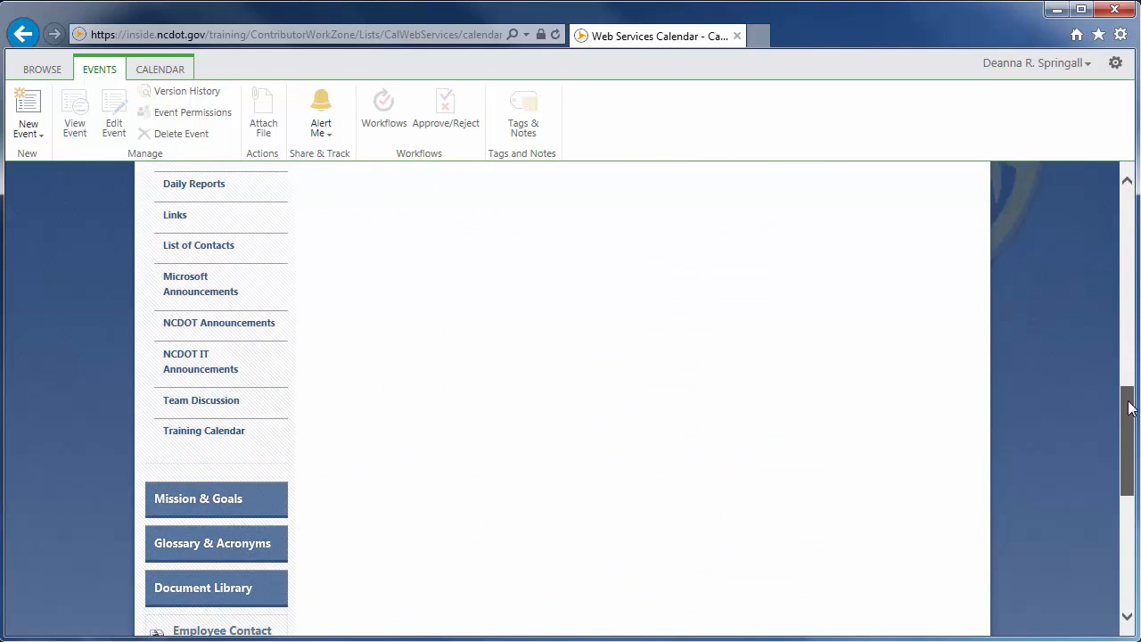
{"action": "mouse_move", "coordinate": [203, 430]}
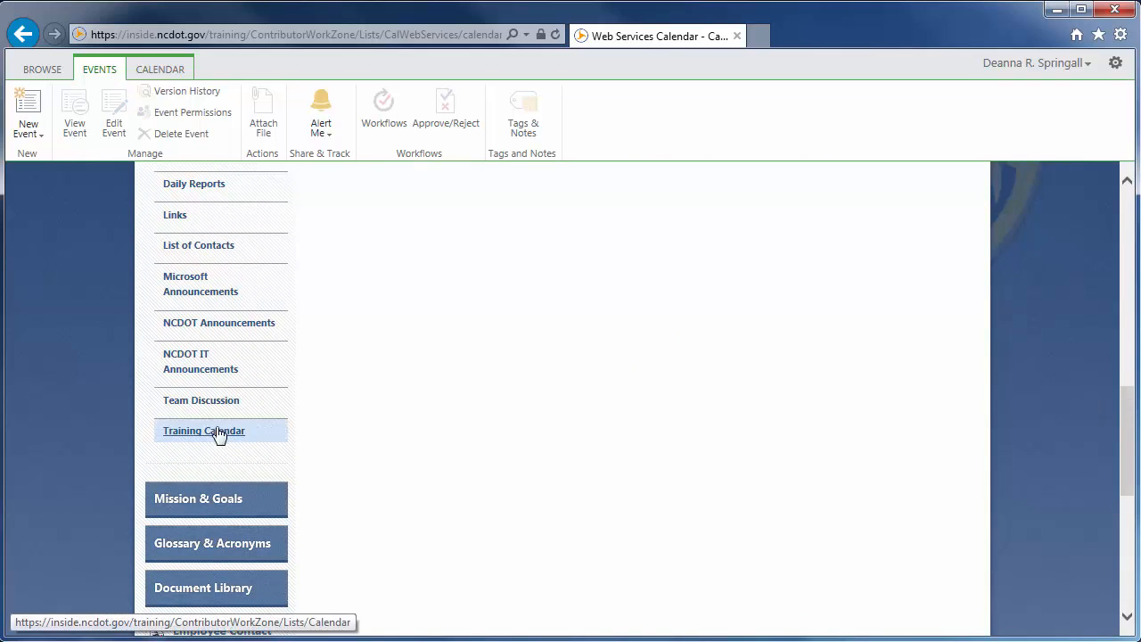
{"action": "left_click", "coordinate": [203, 430]}
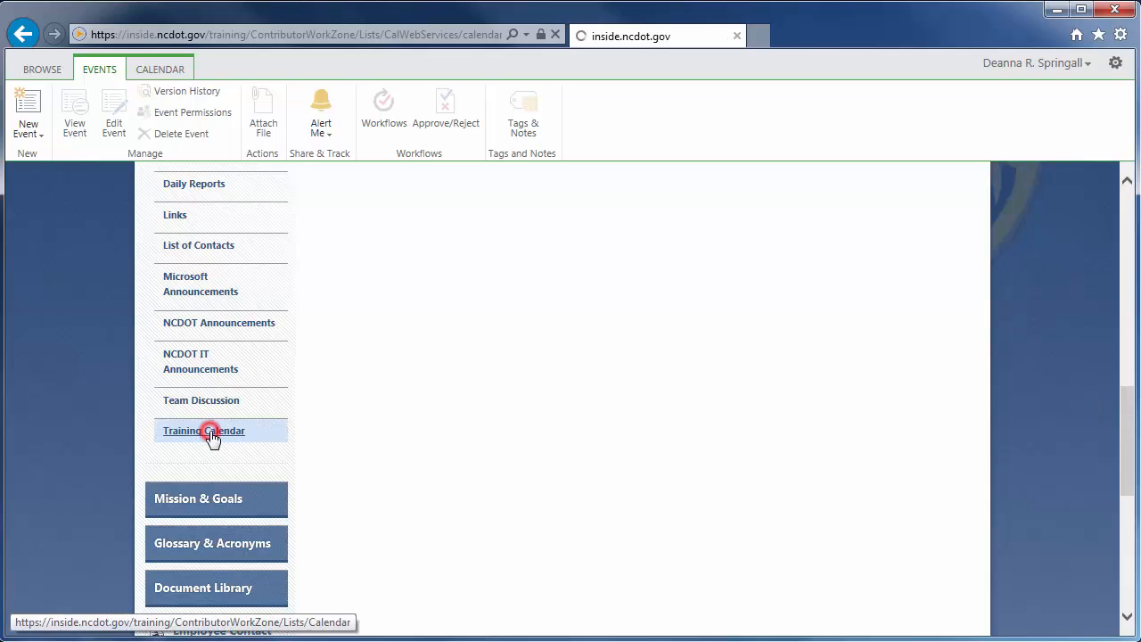
{"action": "left_click", "coordinate": [203, 430]}
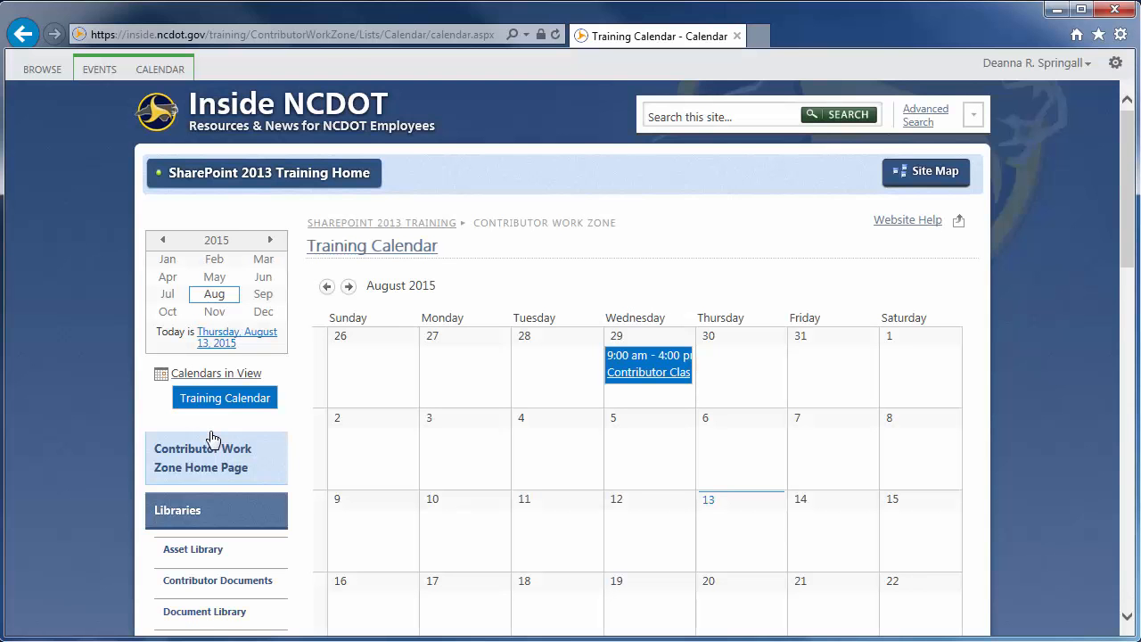
{"action": "left_click", "coordinate": [160, 68]}
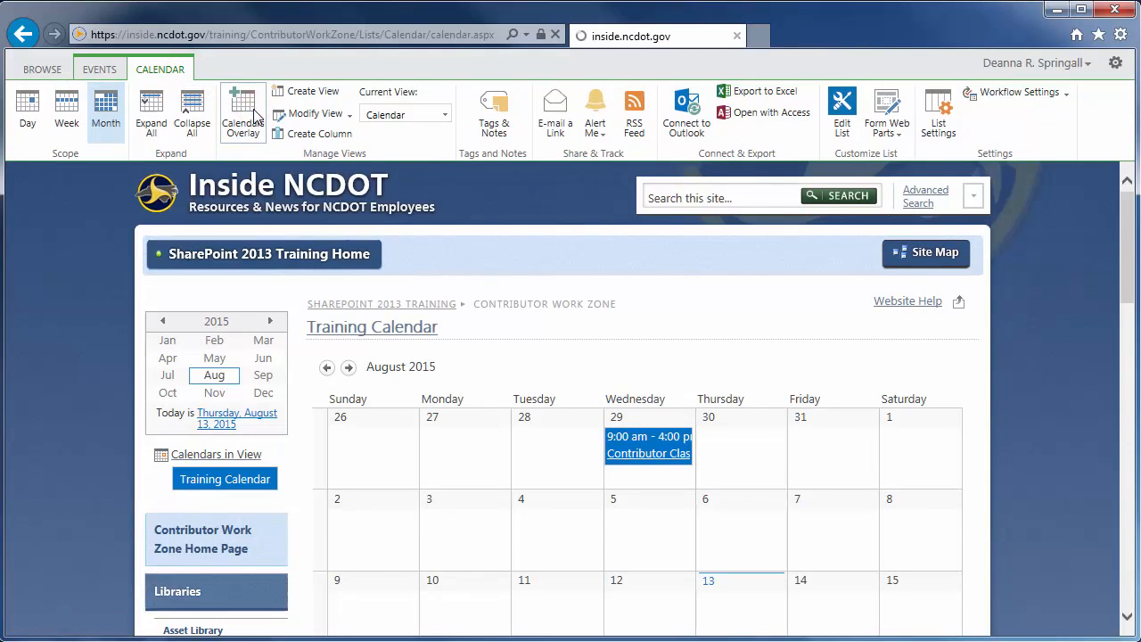
{"action": "left_click", "coordinate": [243, 110]}
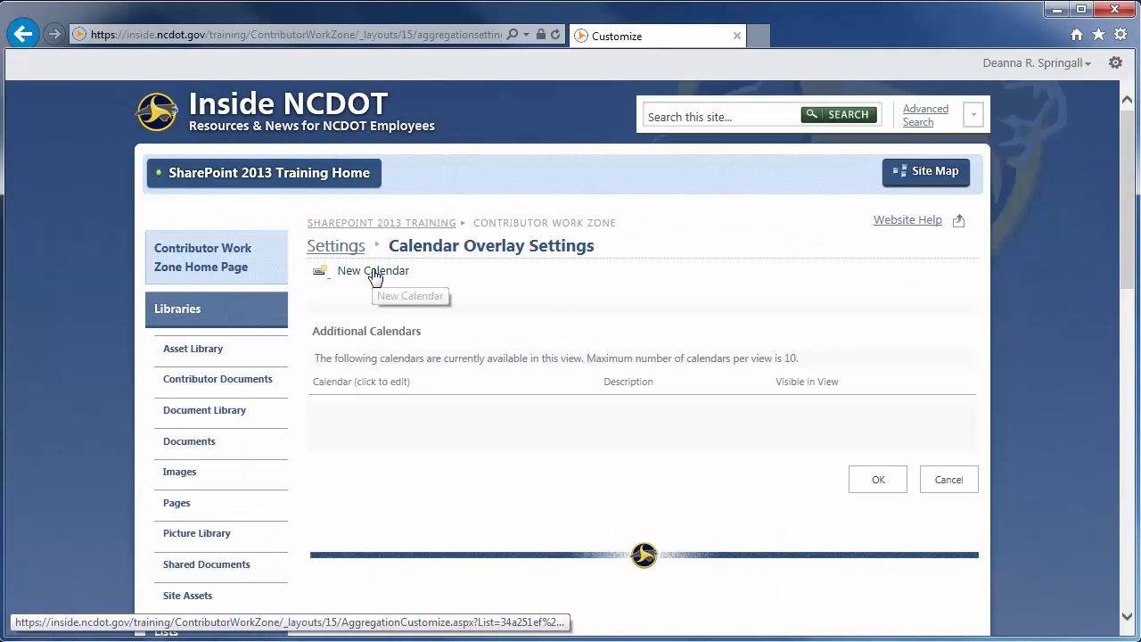
- Start a new overlay named 'Web Services' described as 'Calendar for the Web Services Team'
{"action": "left_click", "coordinate": [372, 271]}
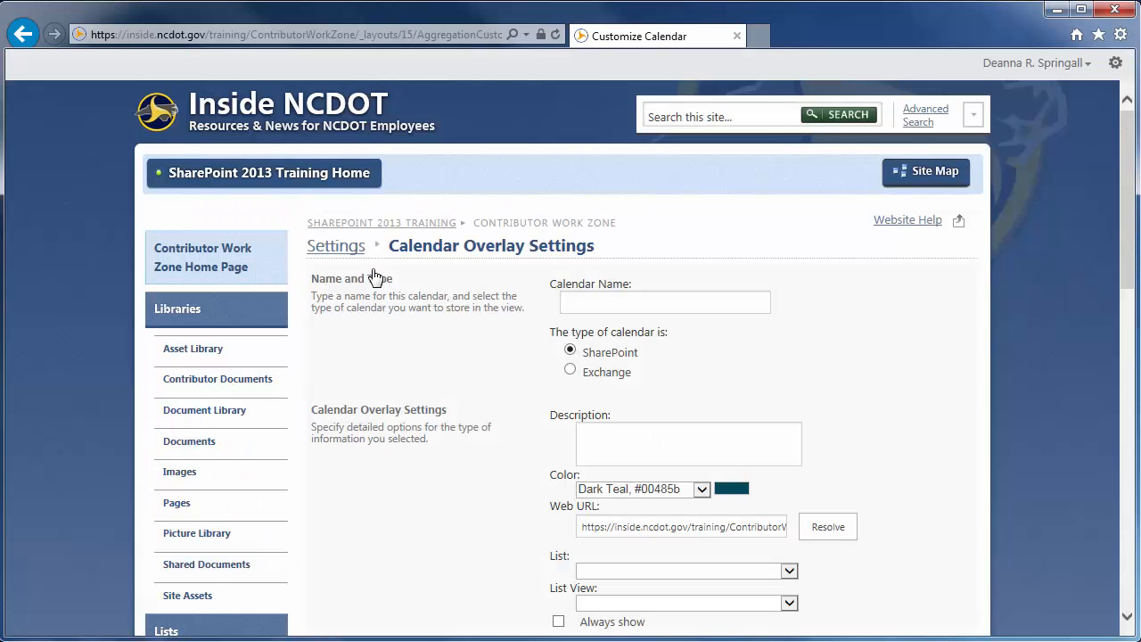
{"action": "type", "text": "W"}
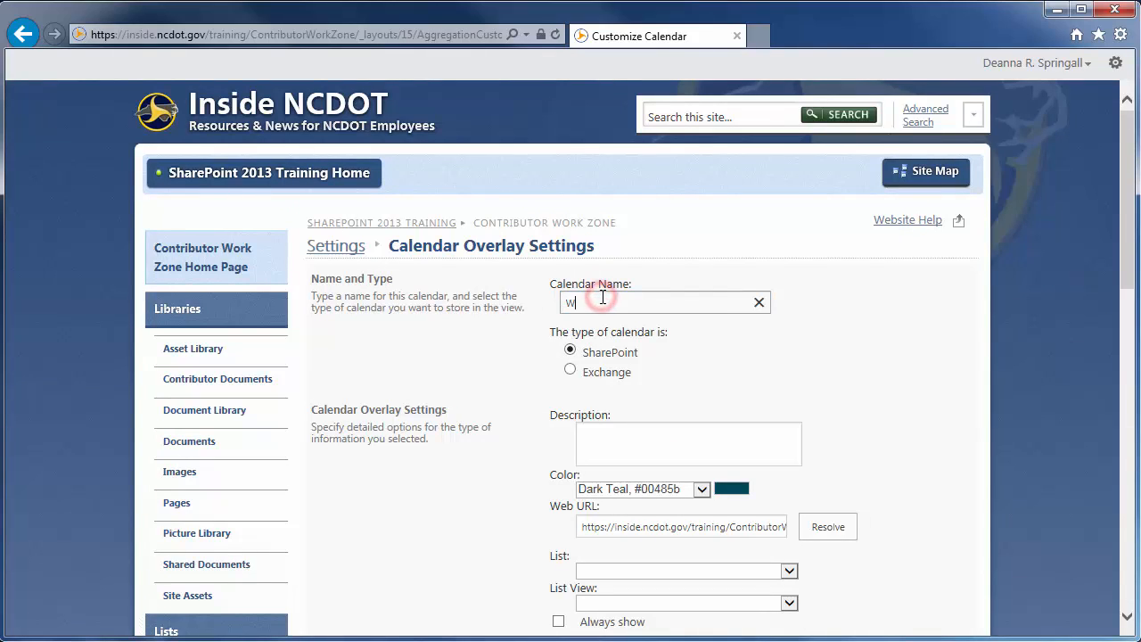
{"action": "type", "text": "eb Services Calendar"}
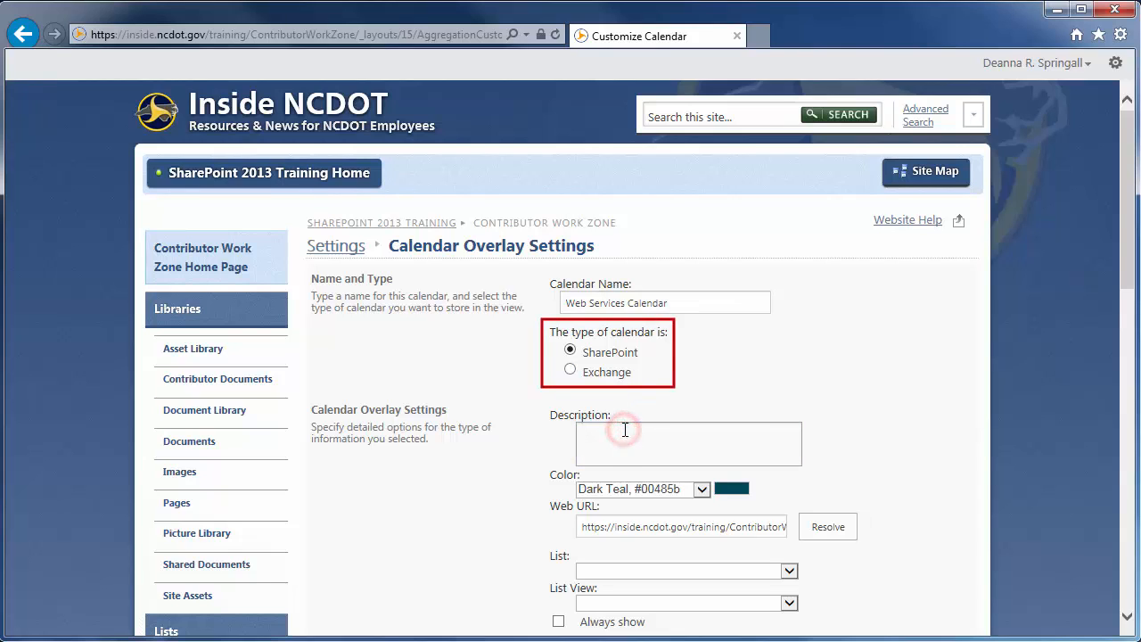
{"action": "left_click", "coordinate": [625, 442]}
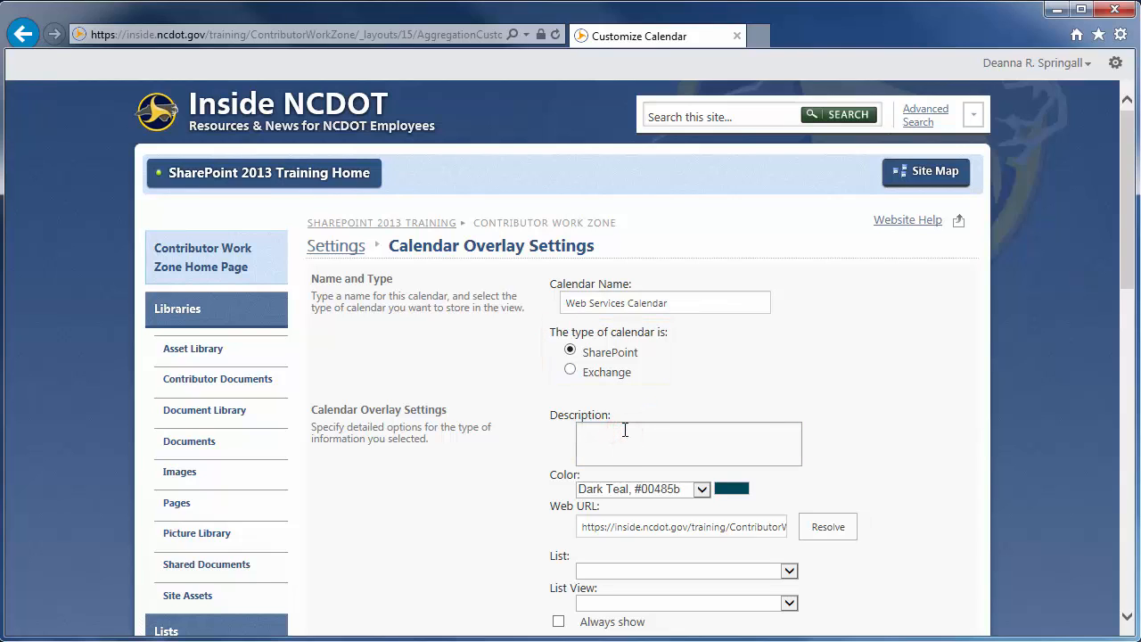
{"action": "type", "text": "Calendar for the Web Servi"}
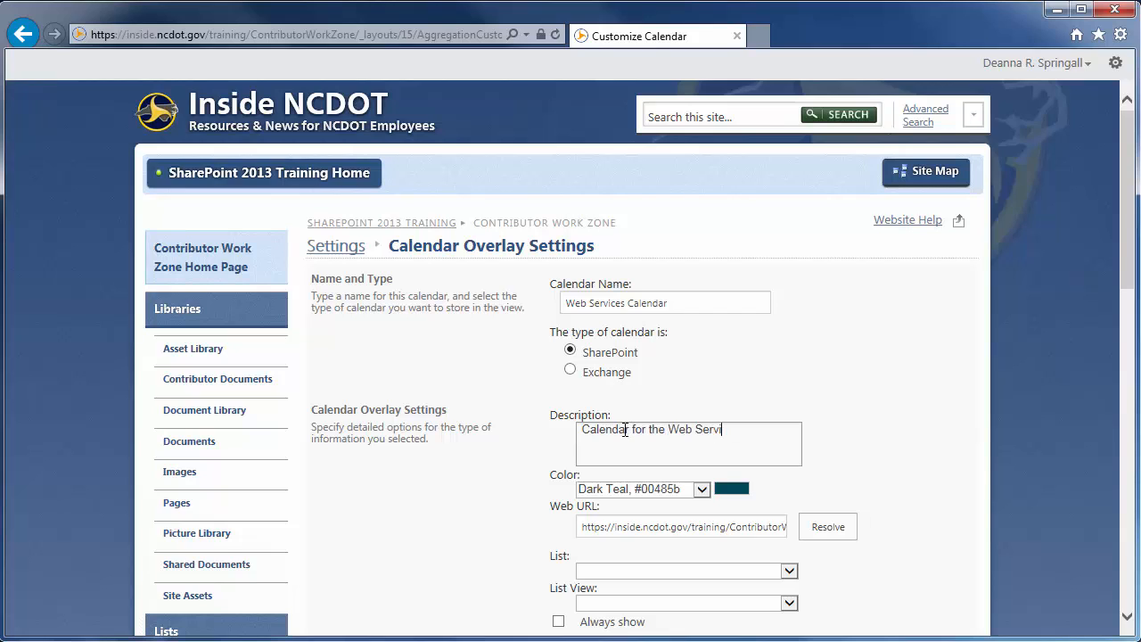
{"action": "type", "text": "Team"}
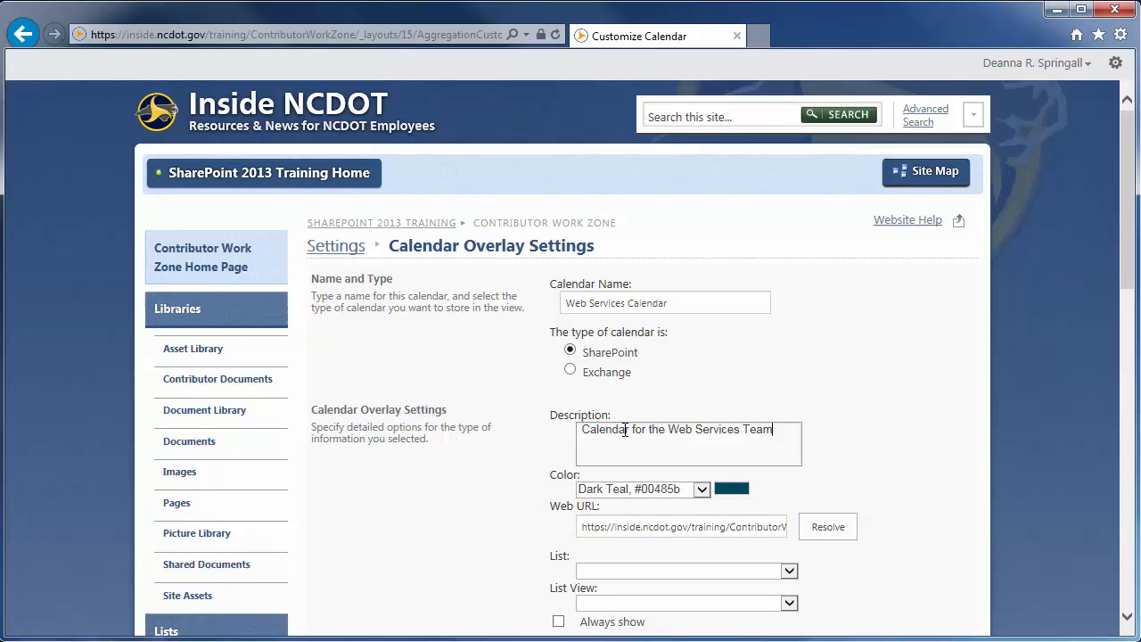
- Resolve the site lists, pick Web Services Calendar, keep Always show checked, and save the overlay
{"action": "left_click", "coordinate": [828, 526]}
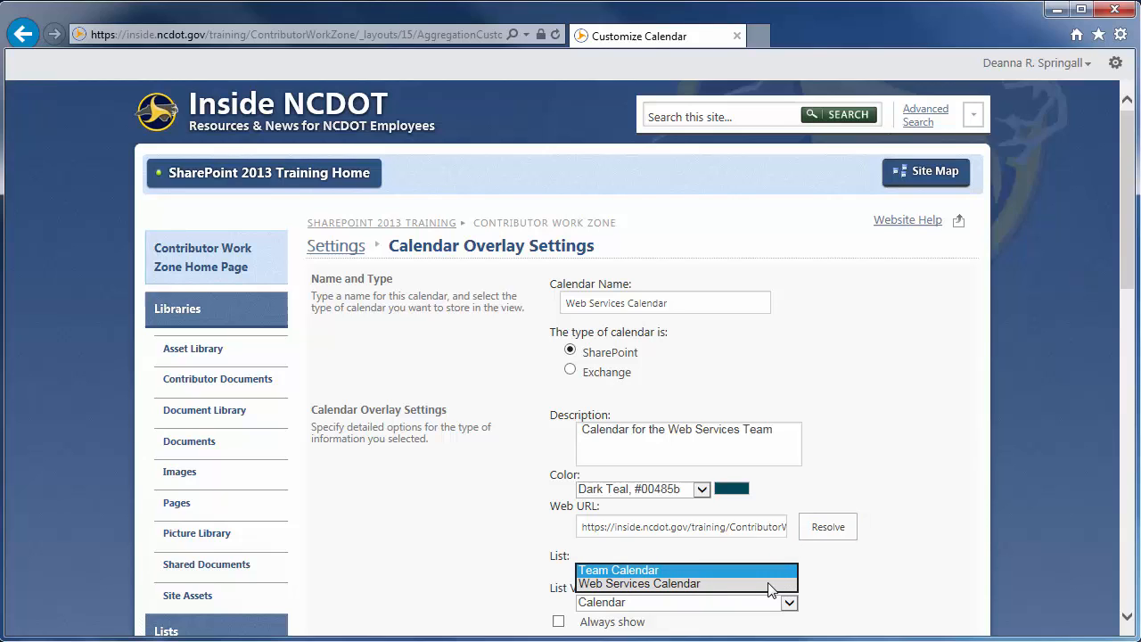
{"action": "left_click", "coordinate": [639, 583]}
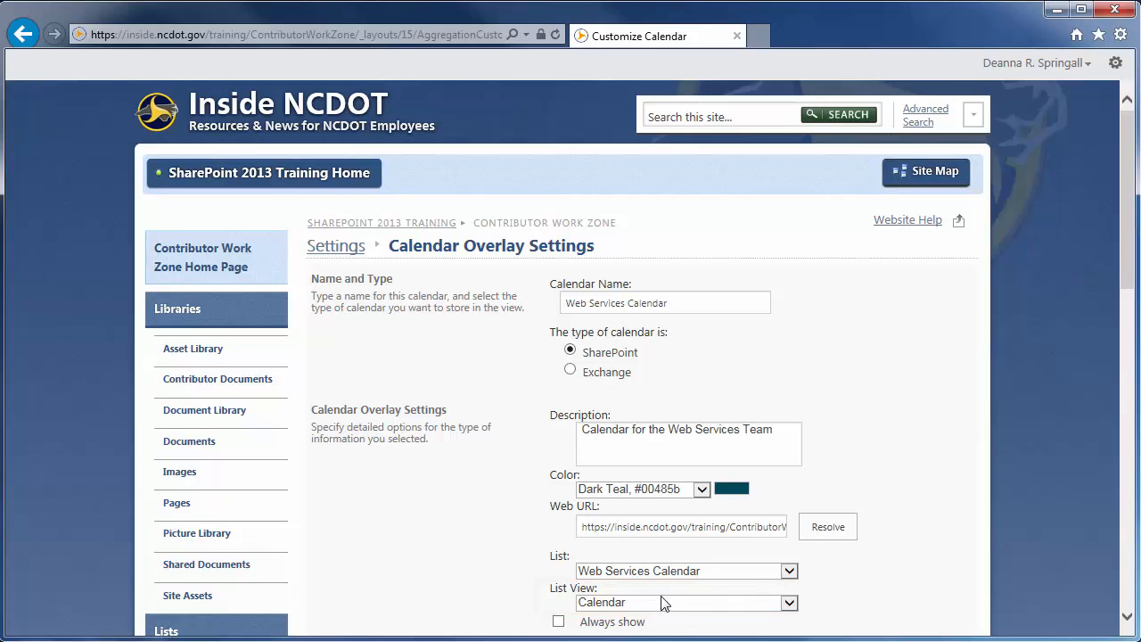
{"action": "left_click", "coordinate": [558, 621]}
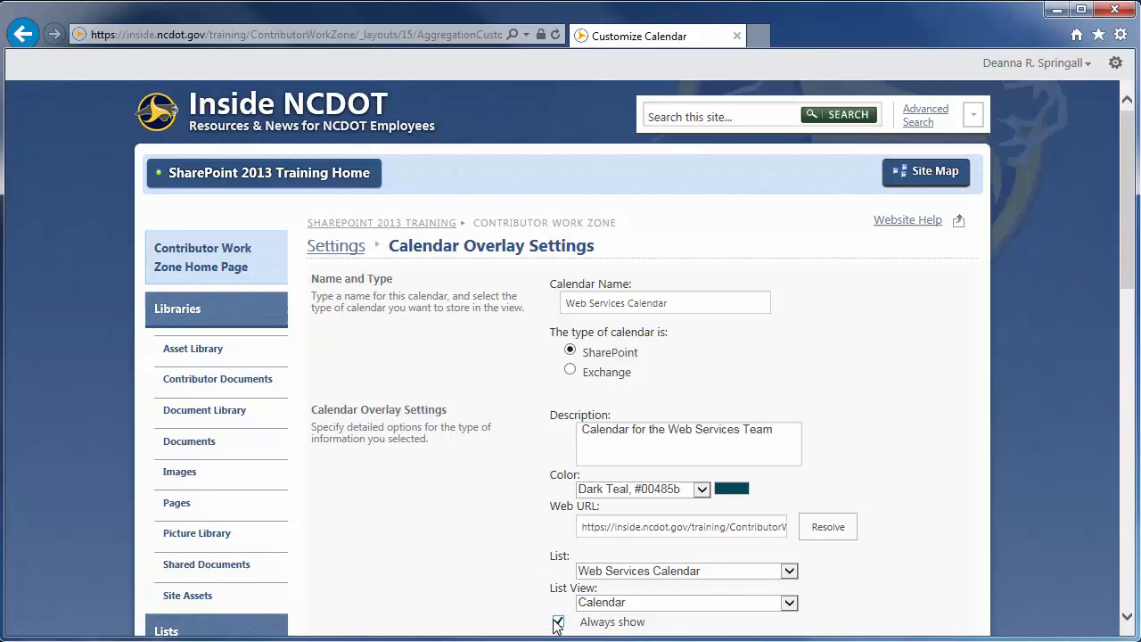
{"action": "scroll", "scroll_direction": "down", "scroll_amount": 3}
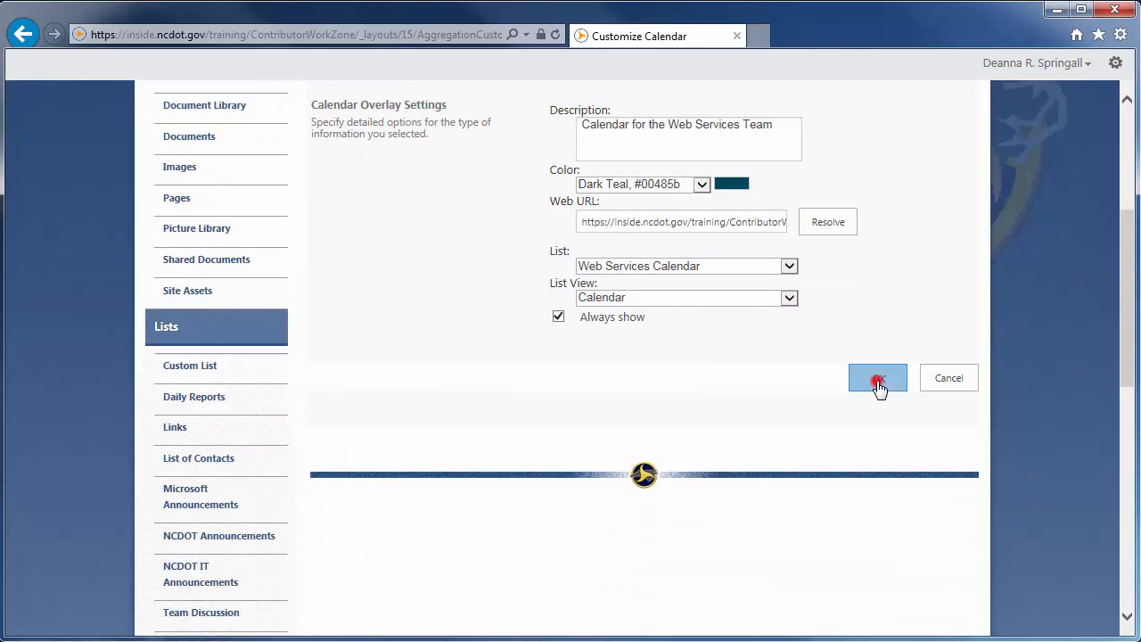
{"action": "left_click", "coordinate": [878, 378]}
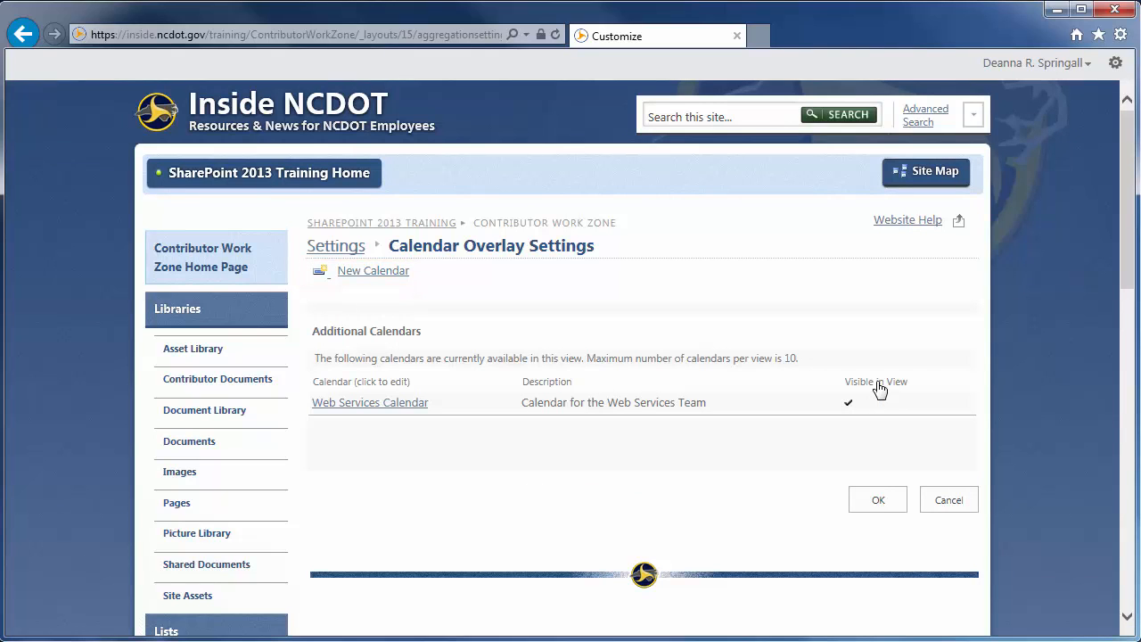
- Confirm the overlay settings so Training Calendar shows the August 13 Web Services event in teal
{"action": "left_click", "coordinate": [878, 500]}
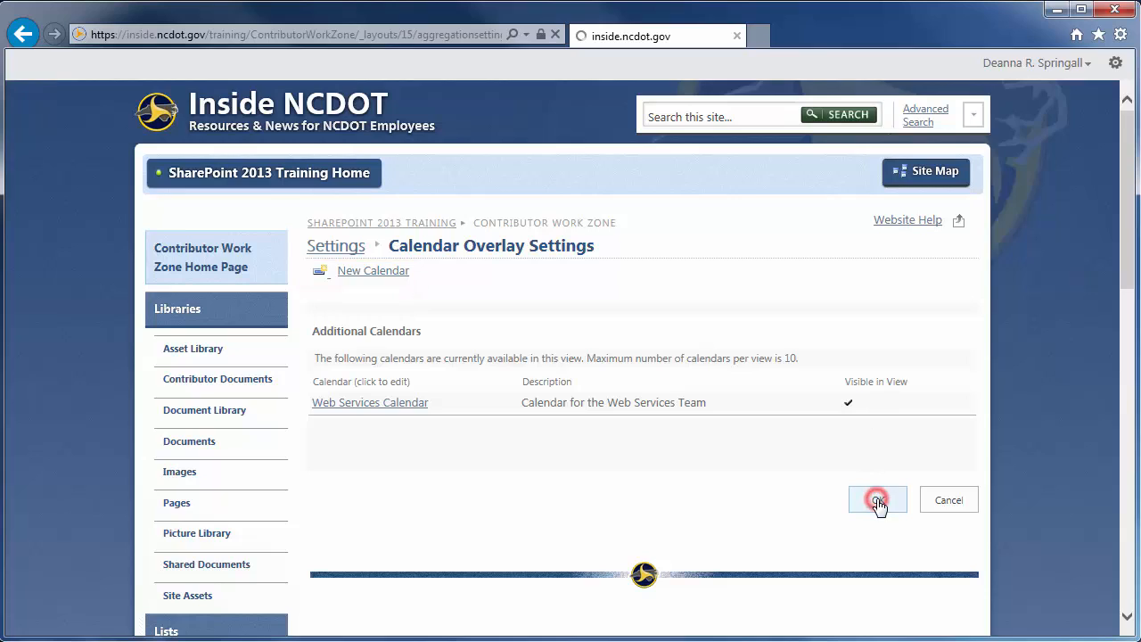
{"action": "left_click", "coordinate": [877, 500]}
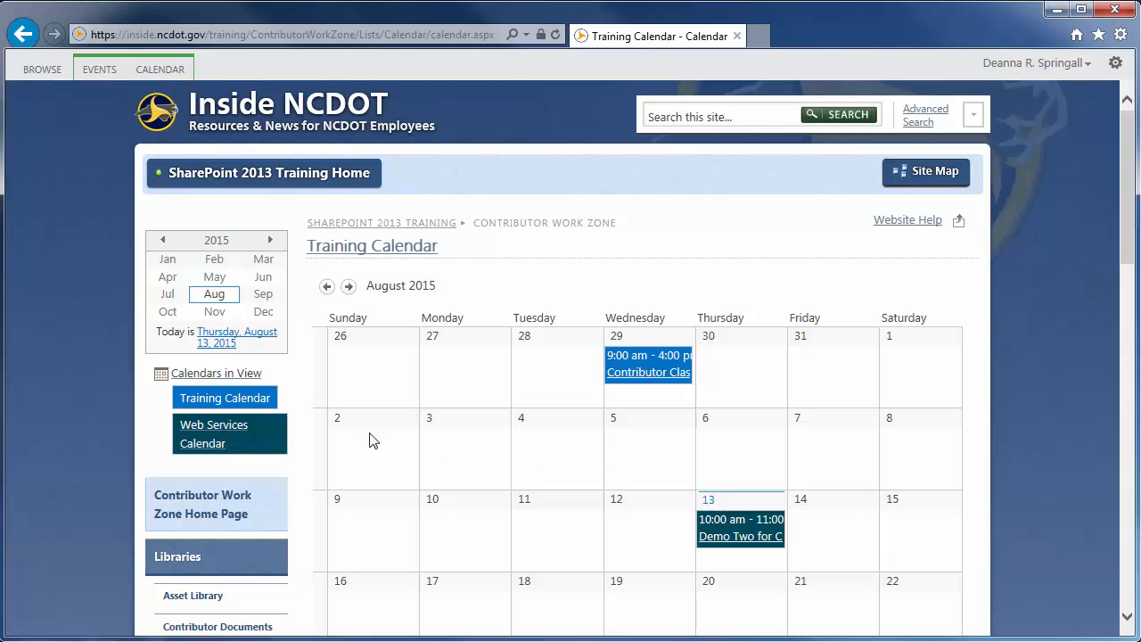
{"action": "left_click", "coordinate": [214, 433]}
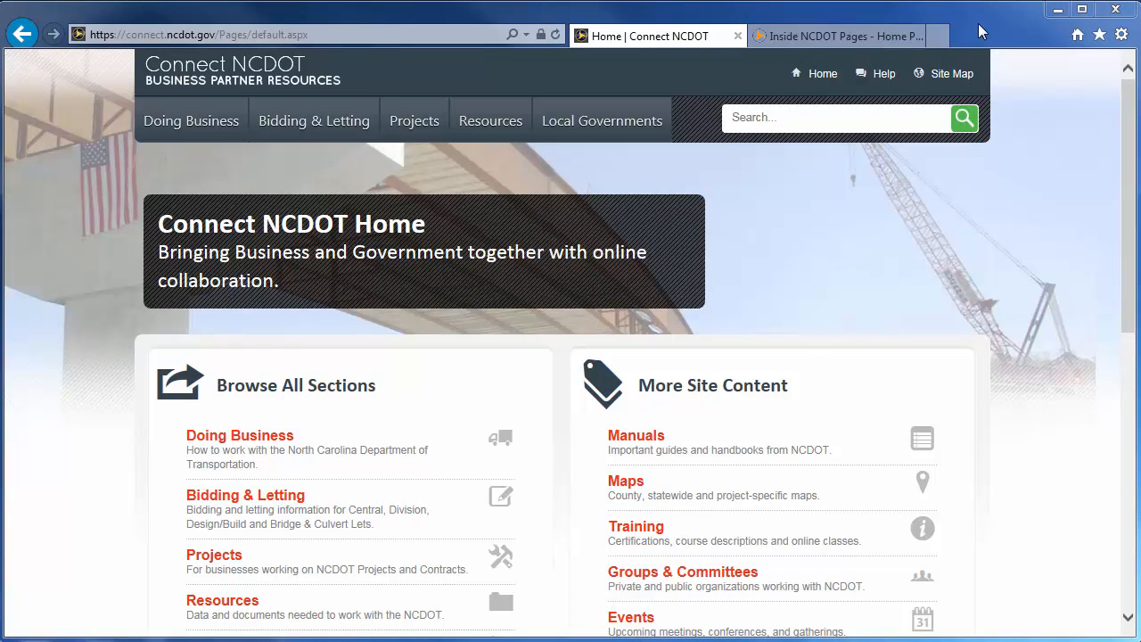
{"action": "mouse_move", "coordinate": [883, 73]}
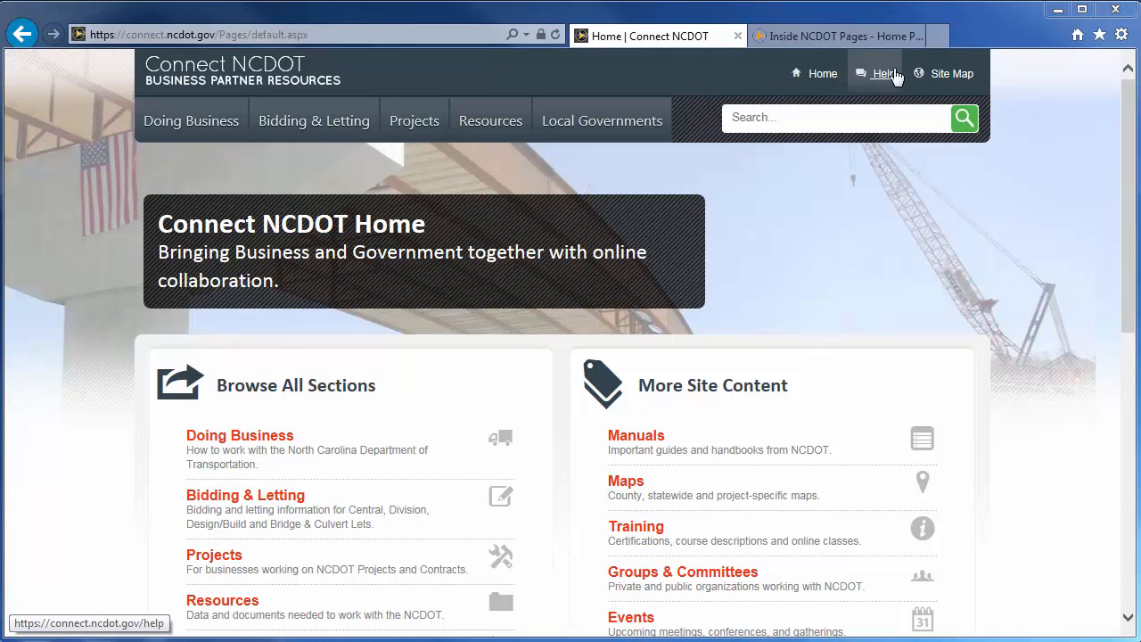
- From the Connect NCDOT Help menu, reach the SharePoint Help page with help files, videos and training by role
{"action": "left_click", "coordinate": [884, 73]}
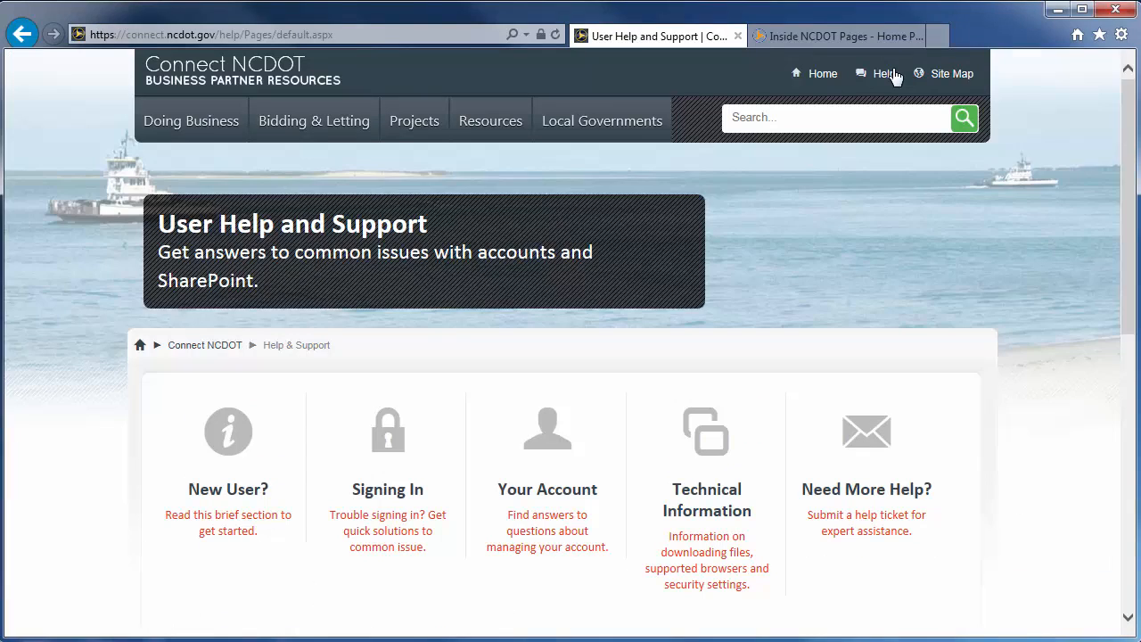
{"action": "scroll", "scroll_direction": "down", "scroll_amount": 3}
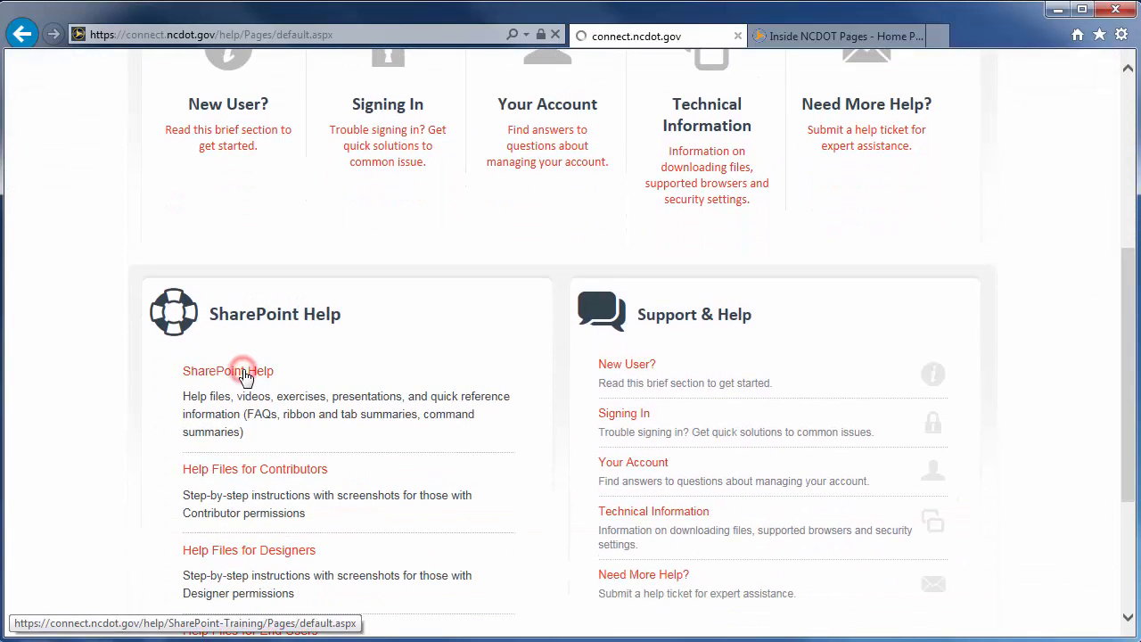
{"action": "left_click", "coordinate": [228, 371]}
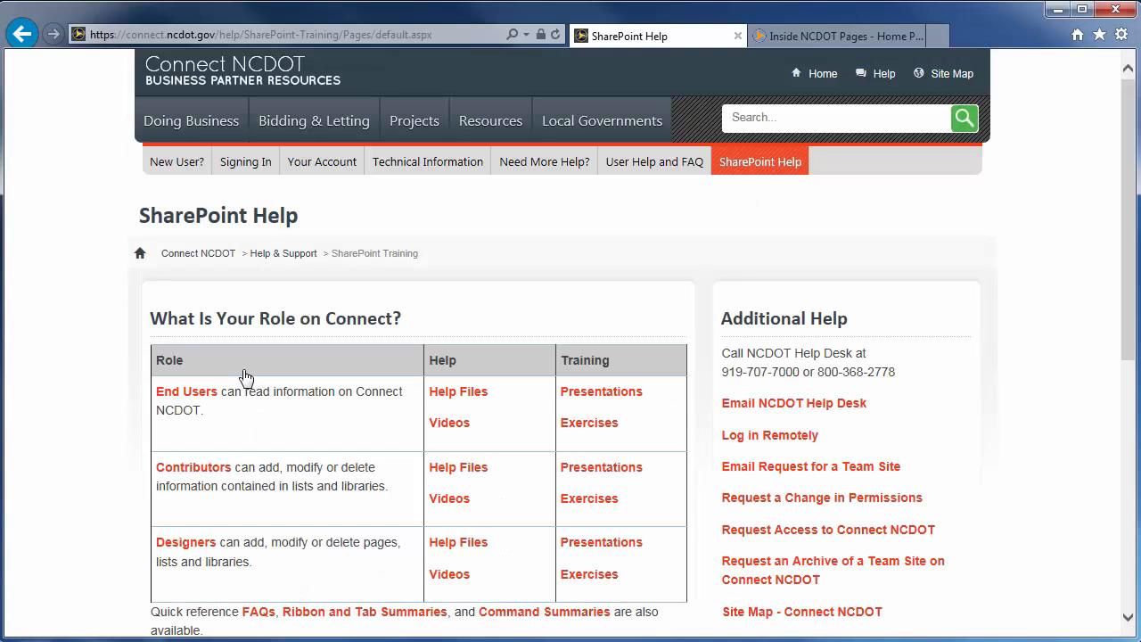
{"action": "left_click", "coordinate": [834, 36]}
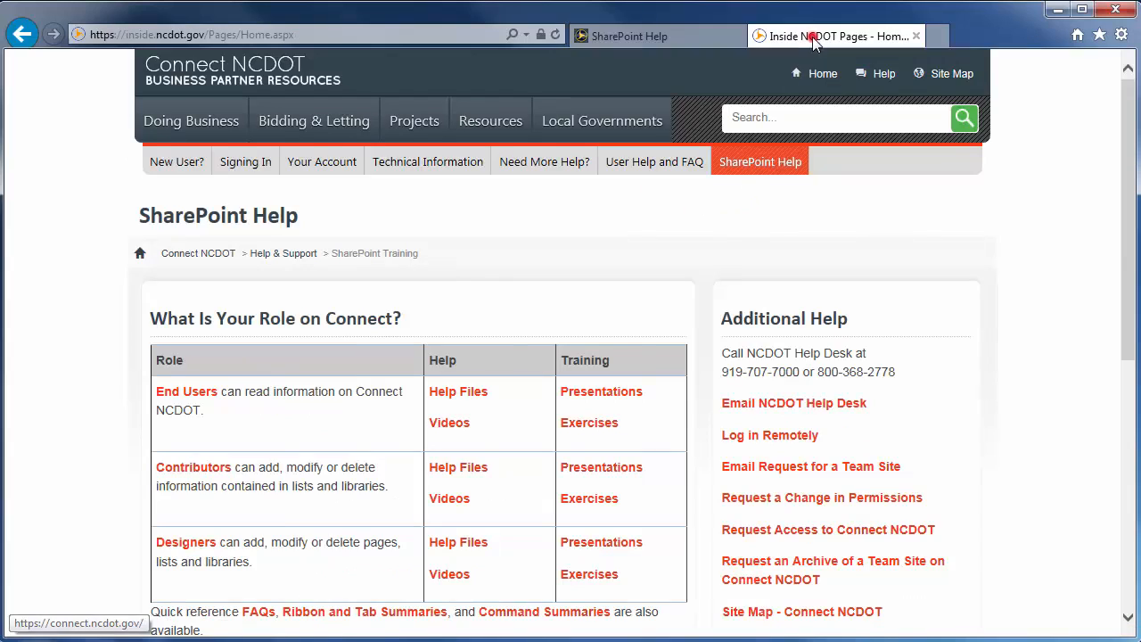
- Back on the Inside NCDOT home page, scroll to the Get Help footer showing the Website Help link
{"action": "left_click", "coordinate": [835, 36]}
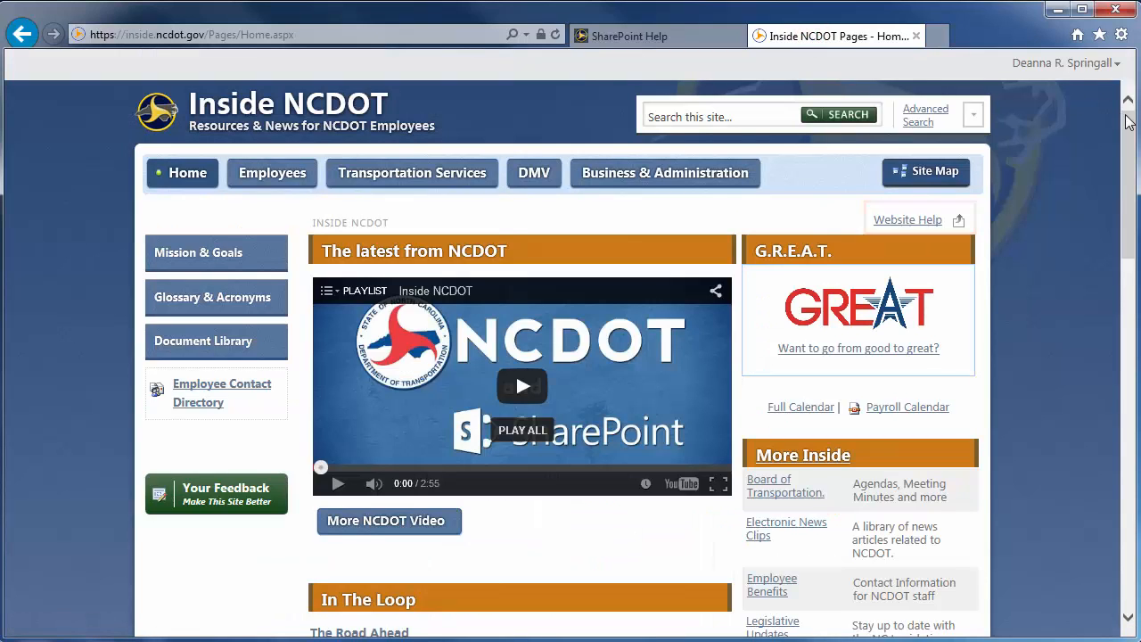
{"action": "scroll", "scroll_direction": "down", "scroll_amount": 3}
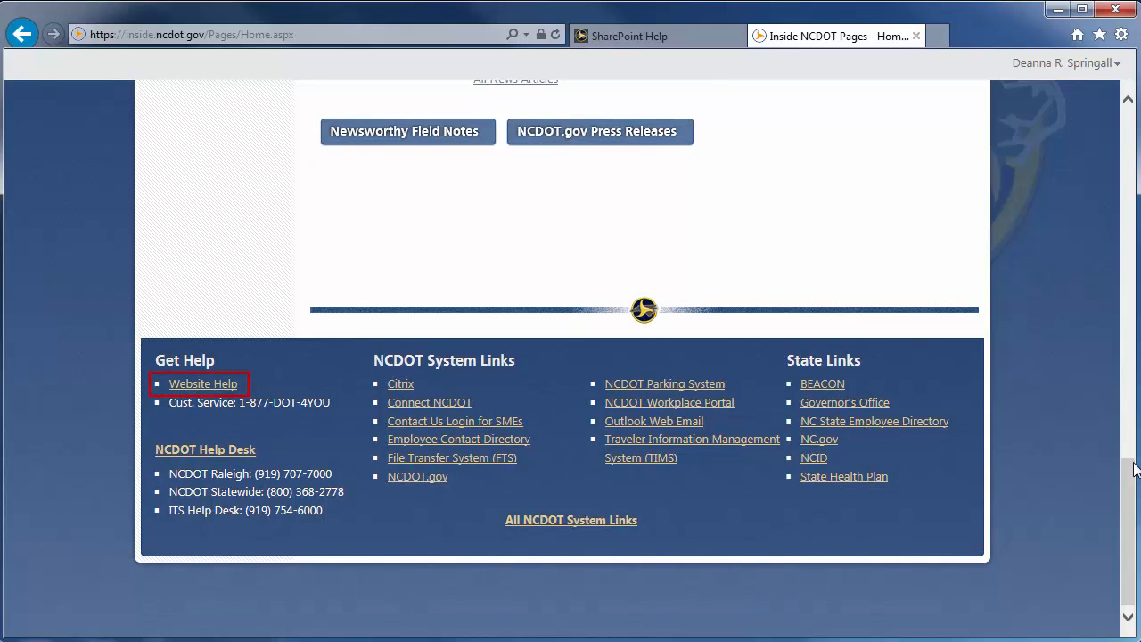